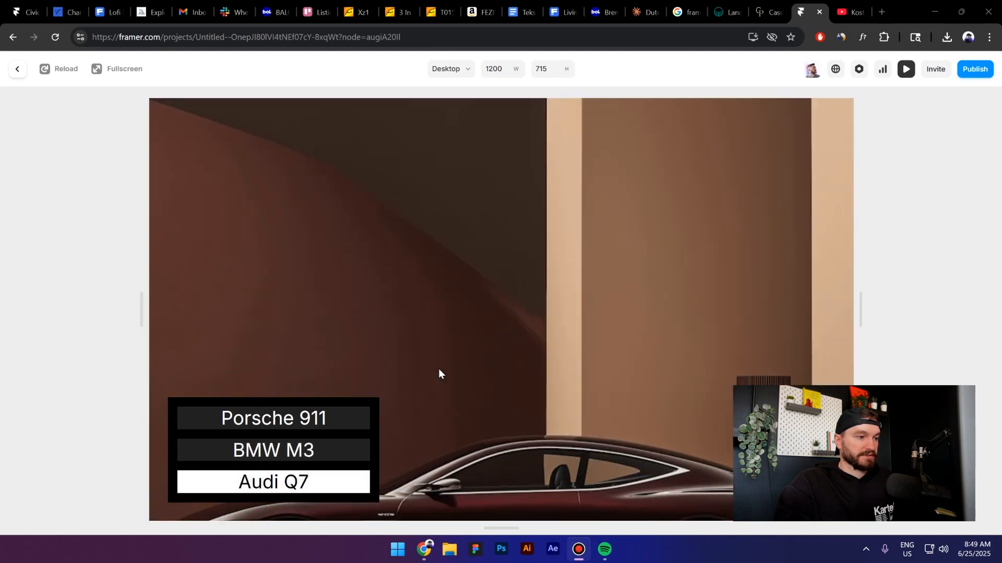
- Watch the slides cycle, preview at Tablet then Phone width, and return to the canvas
{"action": "left_click", "coordinate": [272, 417]}
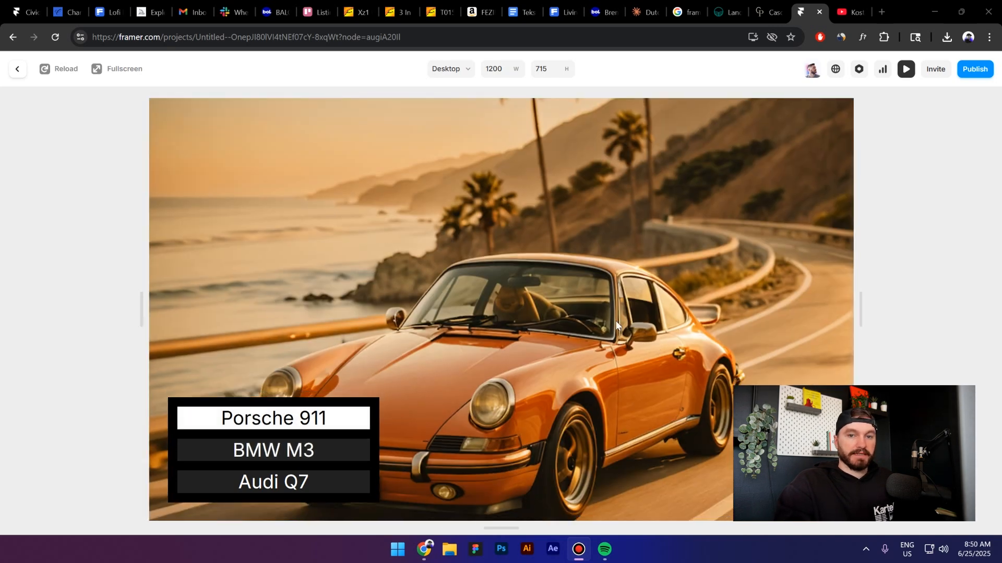
{"action": "mouse_move", "coordinate": [588, 332]}
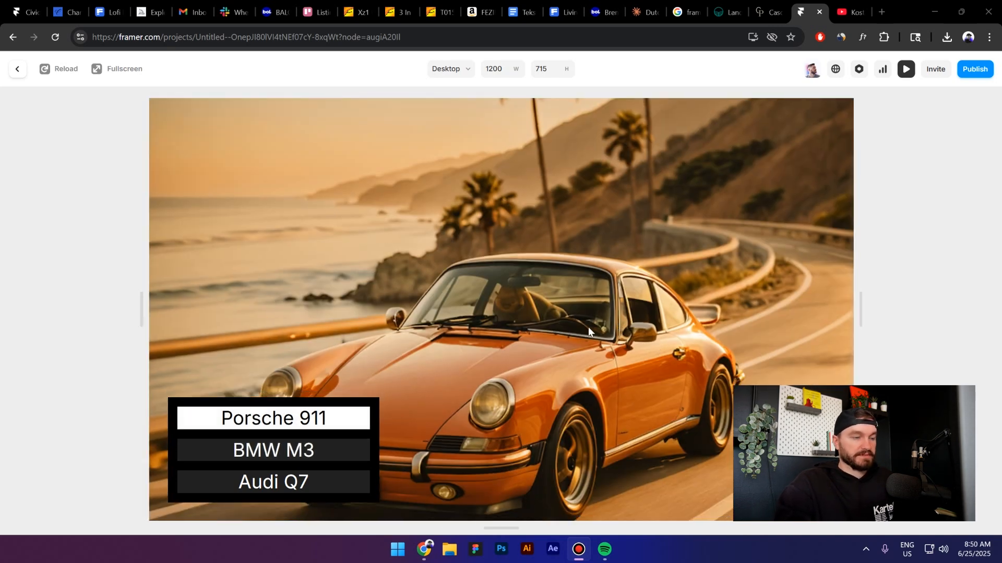
{"action": "left_click", "coordinate": [272, 450]}
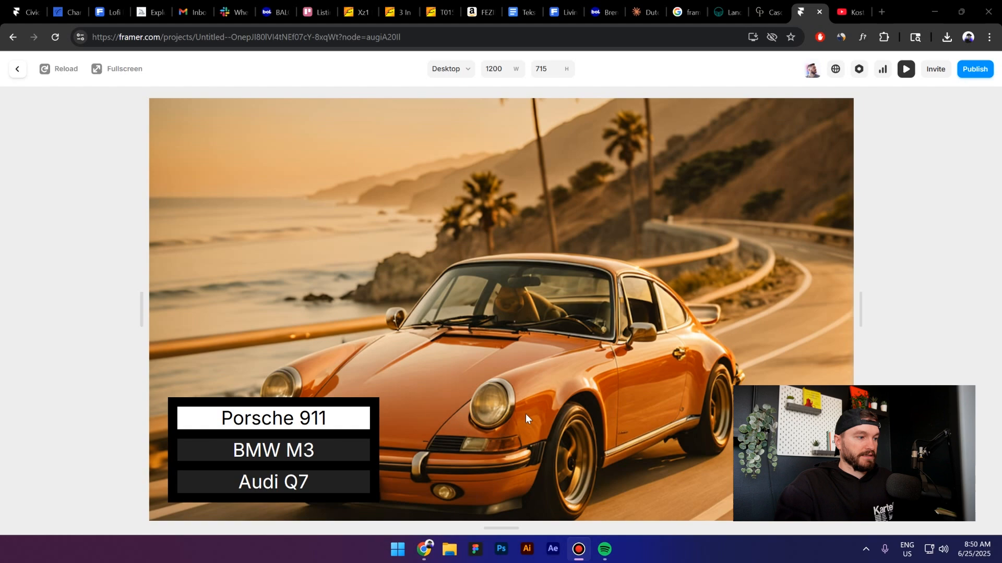
{"action": "mouse_move", "coordinate": [508, 440]}
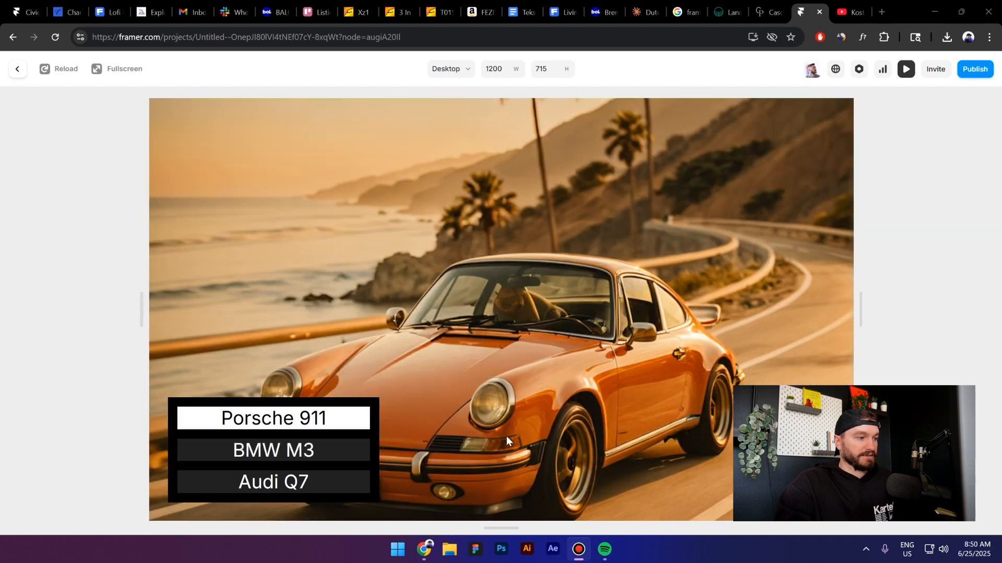
{"action": "mouse_move", "coordinate": [447, 436]}
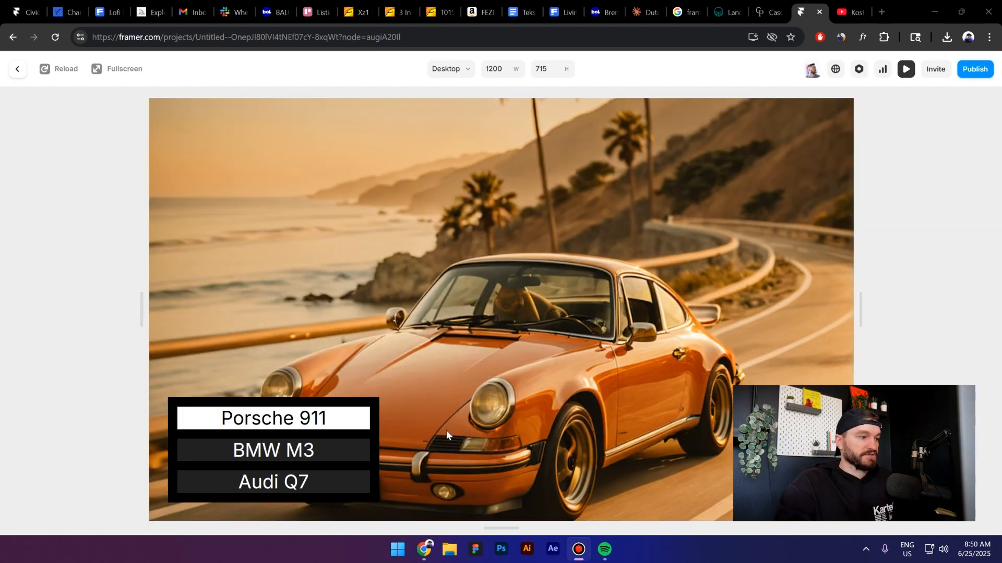
{"action": "left_click", "coordinate": [449, 69]}
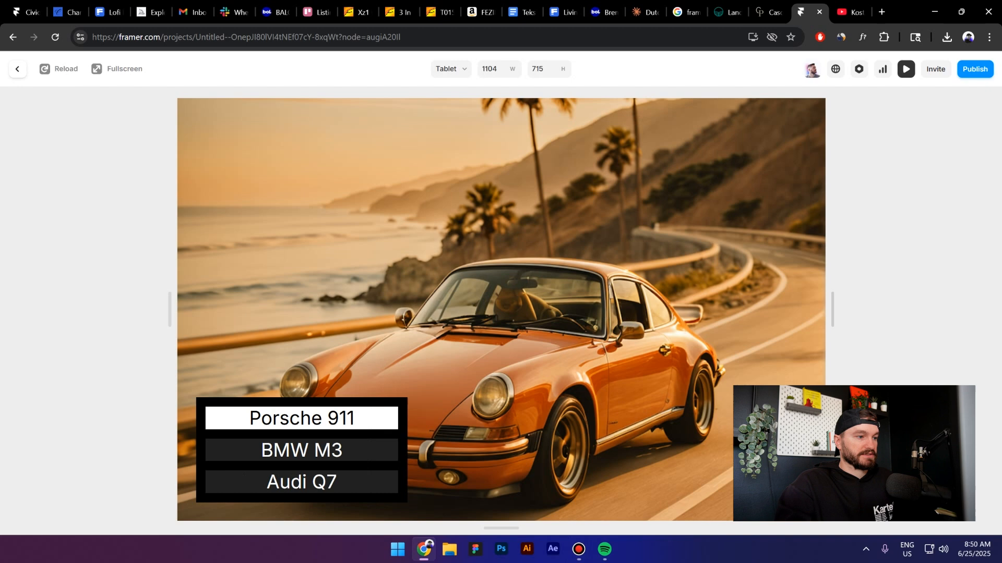
{"action": "left_click", "coordinate": [448, 68]}
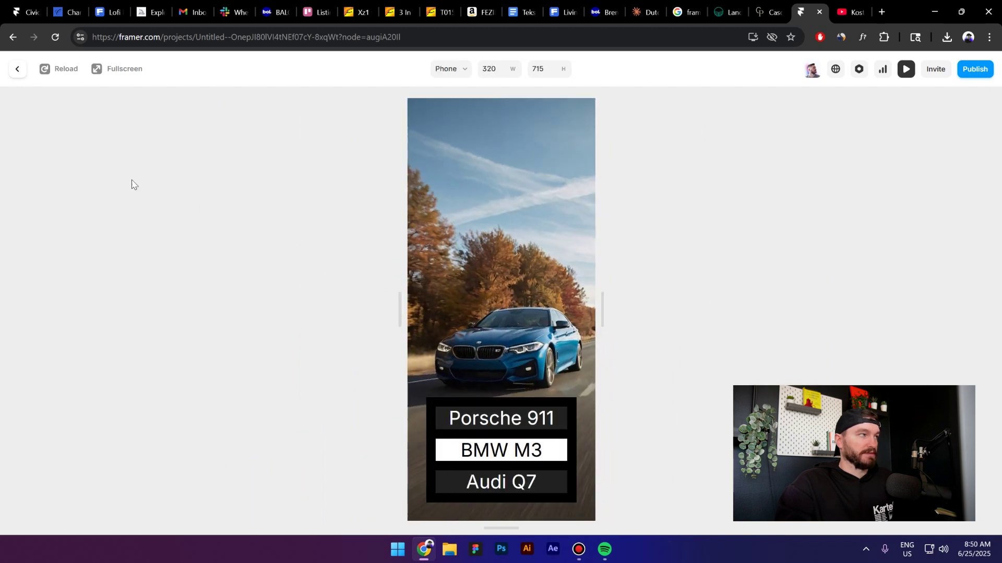
{"action": "left_click", "coordinate": [17, 69]}
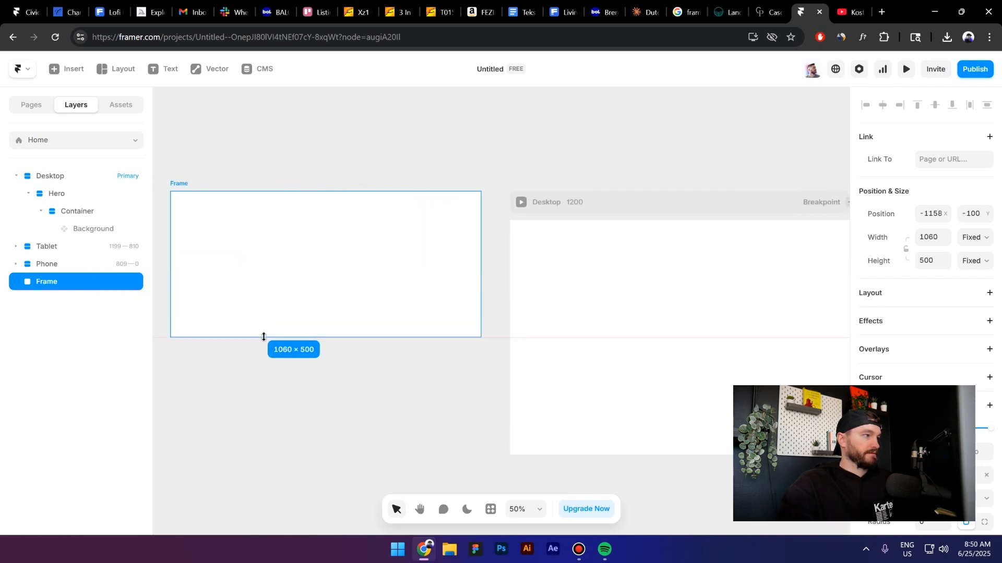
- Rename the new frame to Slideshow and add a child frame inside it
{"action": "double_click", "coordinate": [46, 281]}
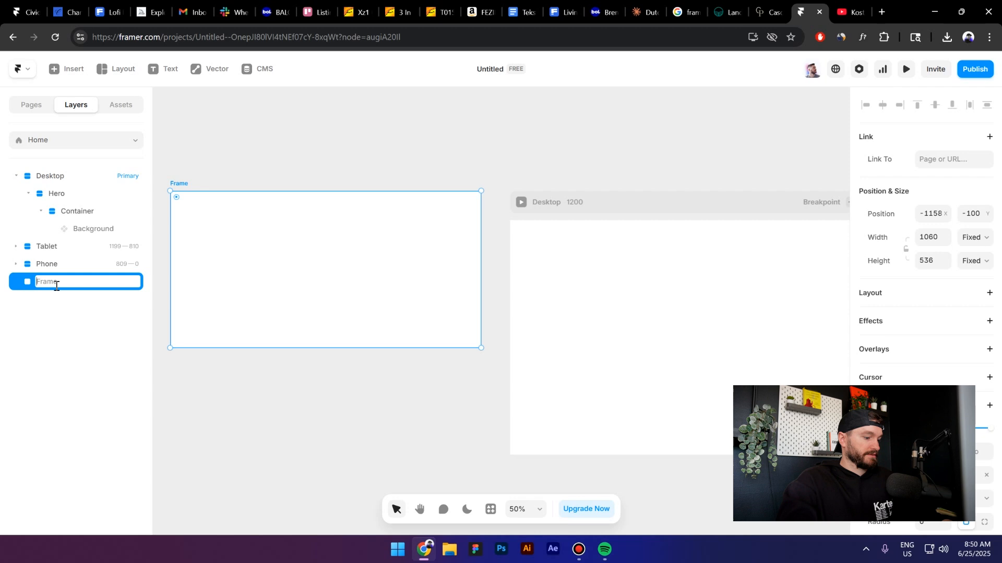
{"action": "type", "text": "Slider"}
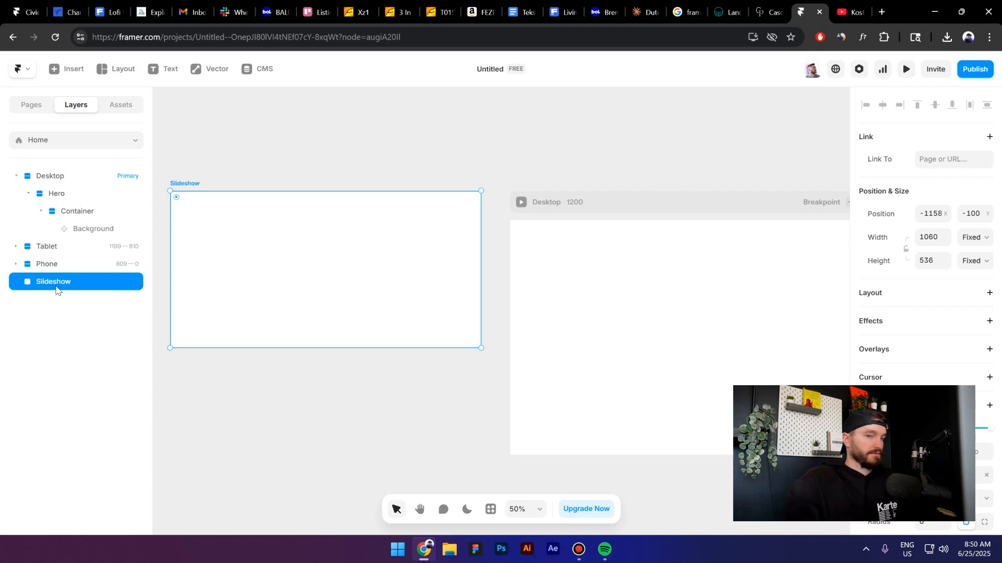
{"action": "left_click", "coordinate": [990, 295]}
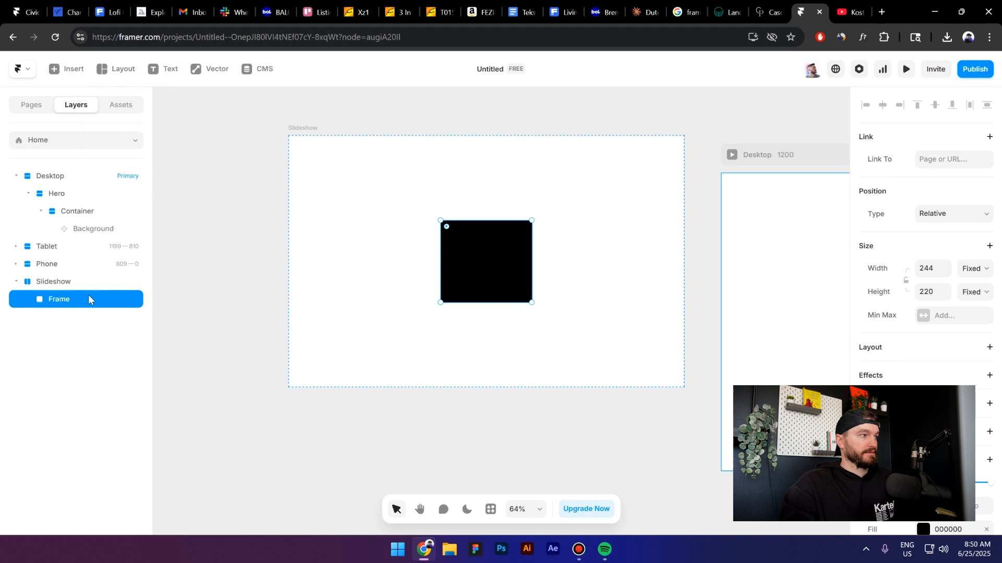
{"action": "left_click", "coordinate": [53, 280]}
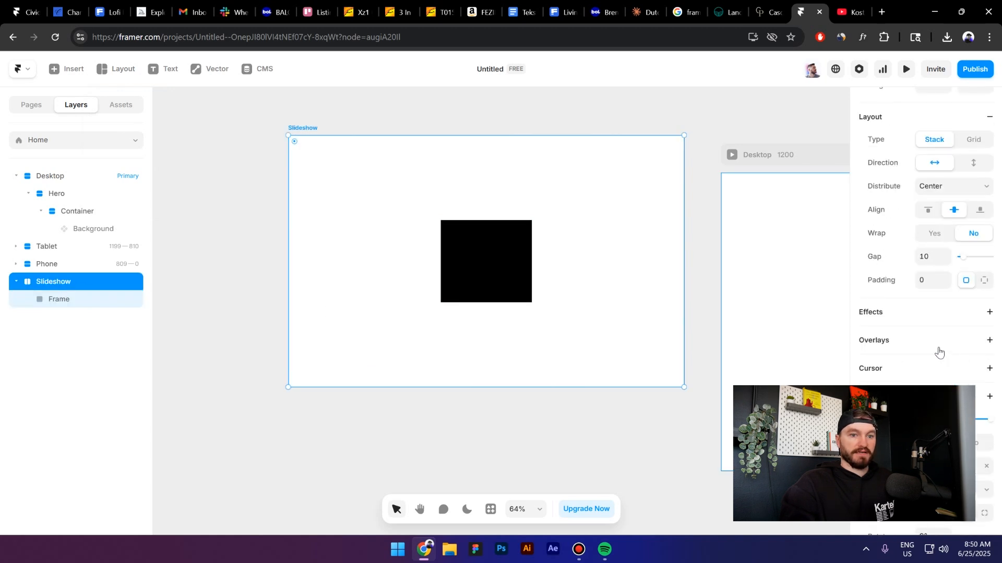
{"action": "scroll", "scroll_direction": "up", "scroll_amount": 3}
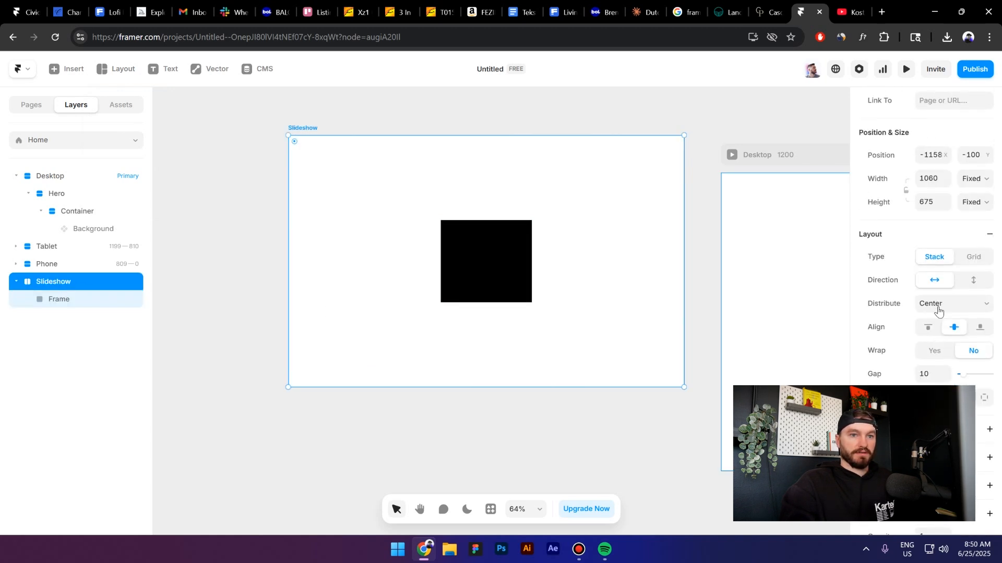
- Set the Slideshow stack to distribute Start and align children to the bottom
{"action": "left_click", "coordinate": [951, 304]}
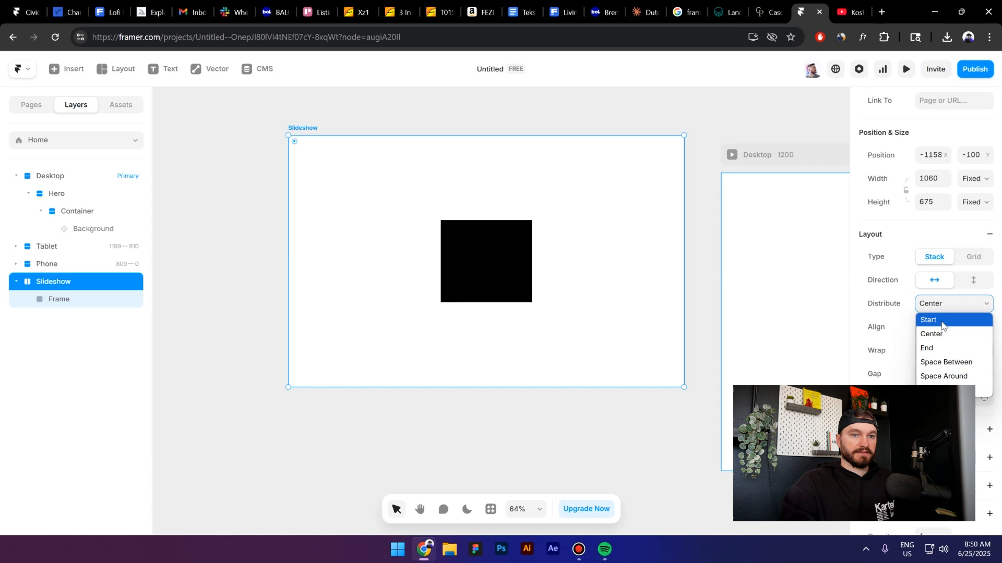
{"action": "left_click", "coordinate": [928, 319]}
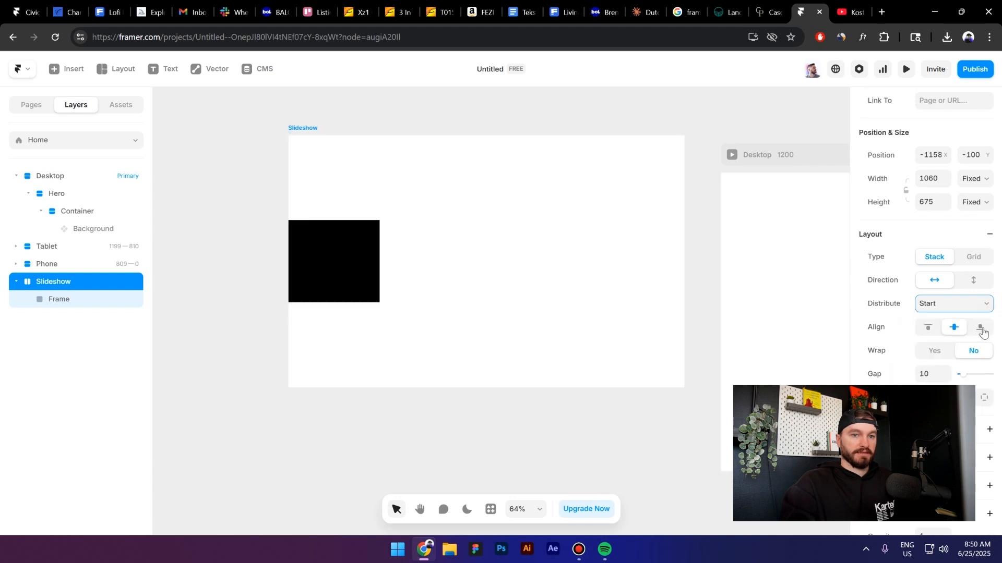
{"action": "left_click", "coordinate": [979, 326]}
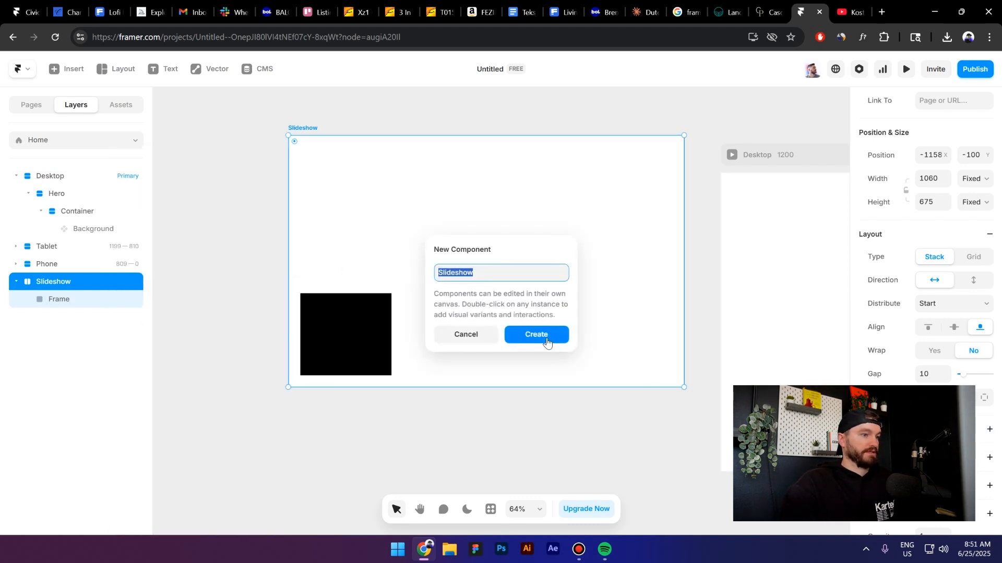
- Create the Slideshow component and add a Porsche text layer inside the black frame
{"action": "left_click", "coordinate": [535, 334]}
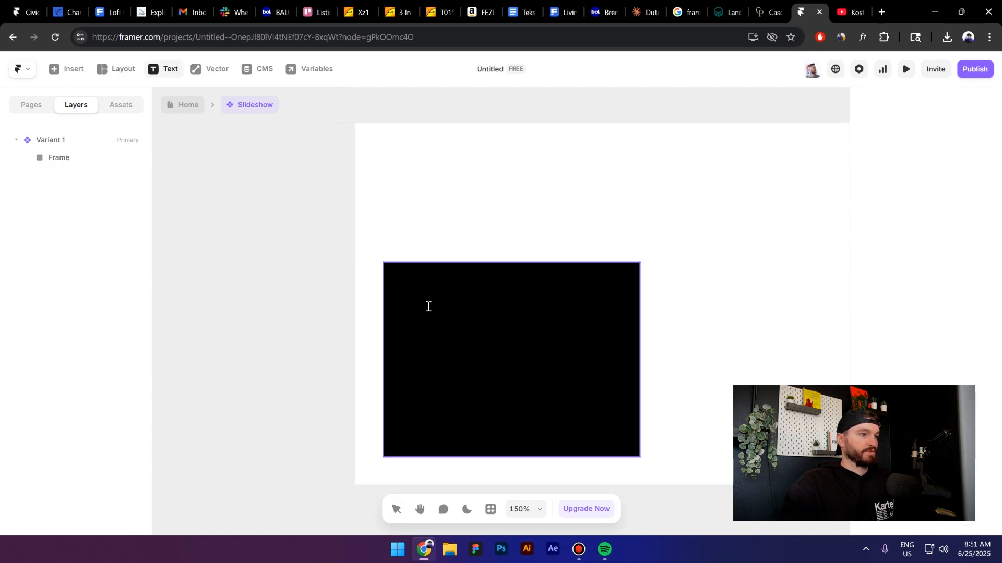
{"action": "left_click", "coordinate": [428, 314]}
{"action": "type", "text": "Porsche"}
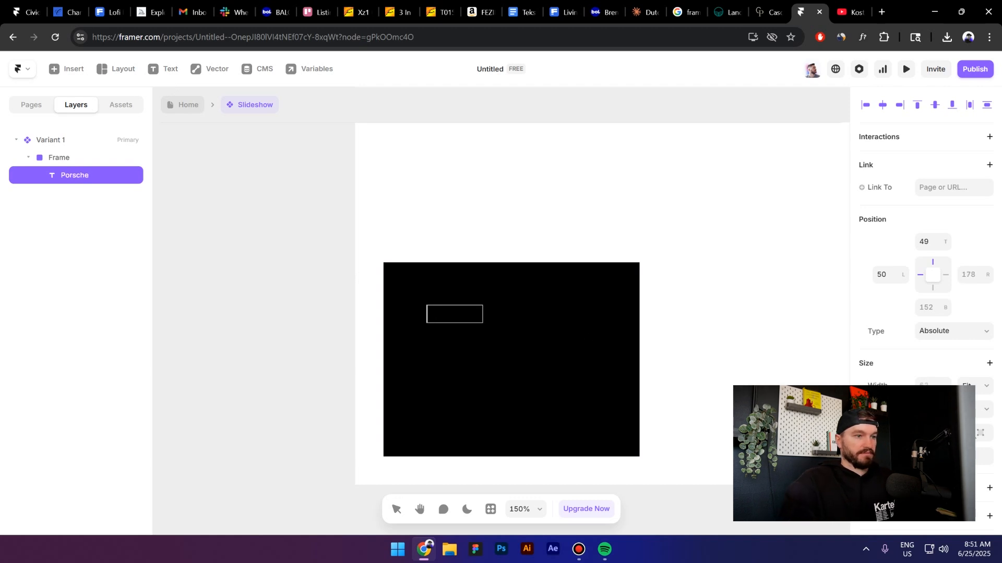
{"action": "left_click", "coordinate": [454, 314]}
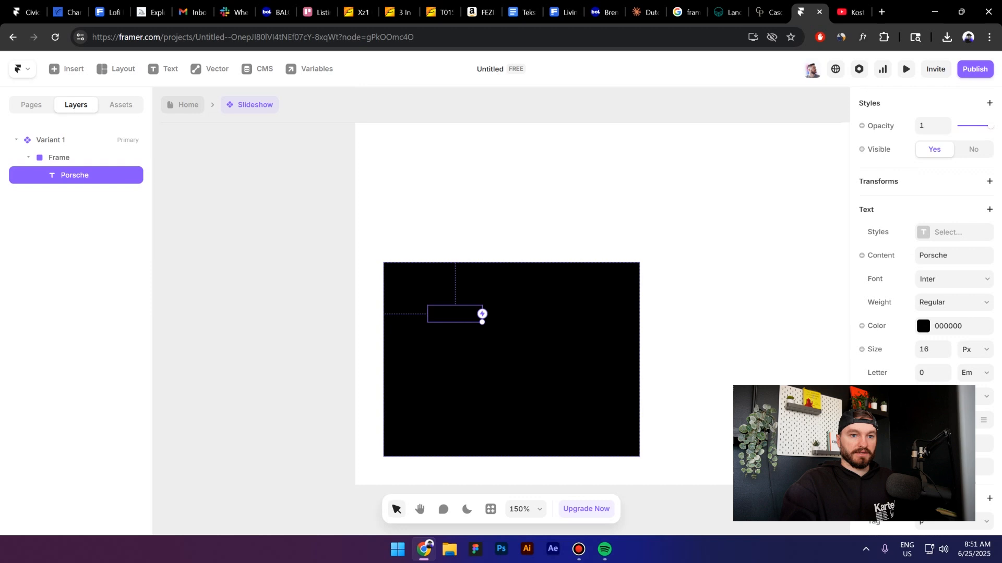
- Colour the Porsche text white (FFFFFF) and rename the black frame Content holder
{"action": "left_click", "coordinate": [924, 325]}
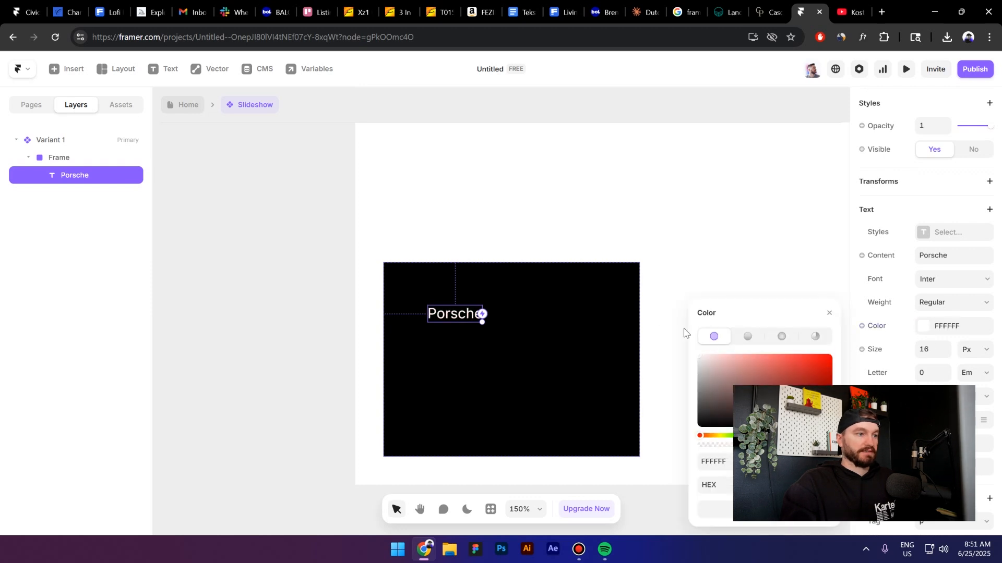
{"action": "left_click", "coordinate": [437, 358]}
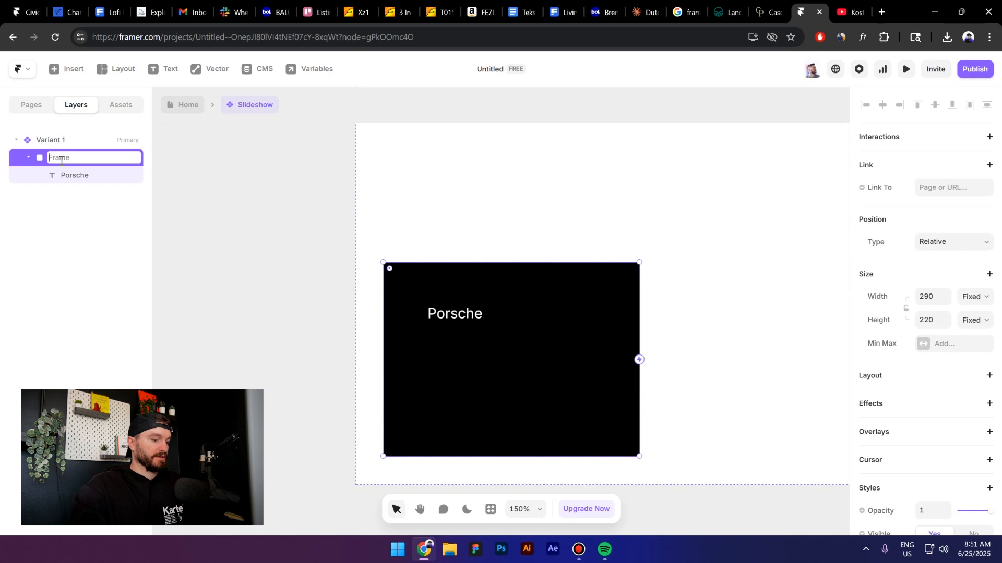
{"action": "type", "text": "Content holder"}
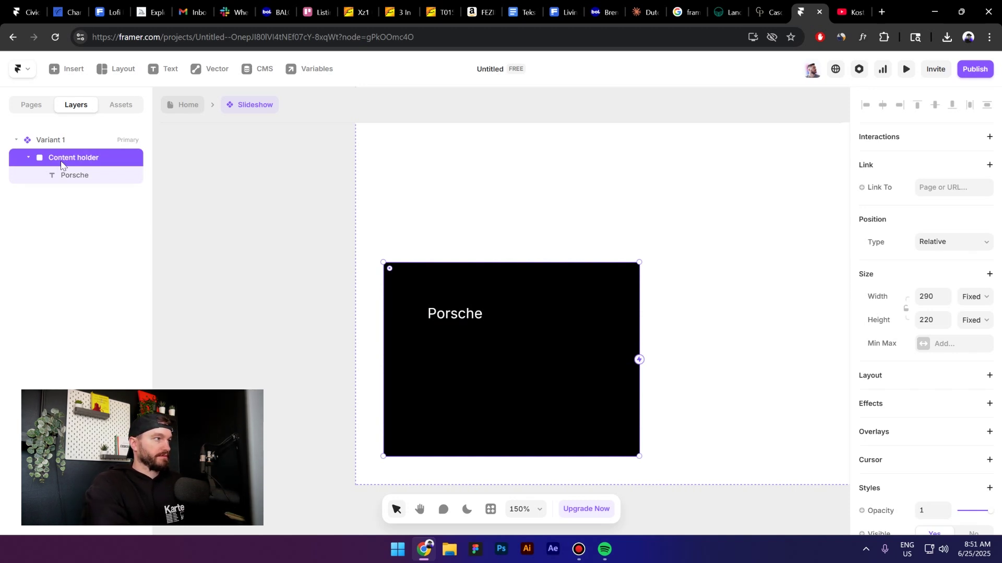
{"action": "mouse_move", "coordinate": [885, 382]}
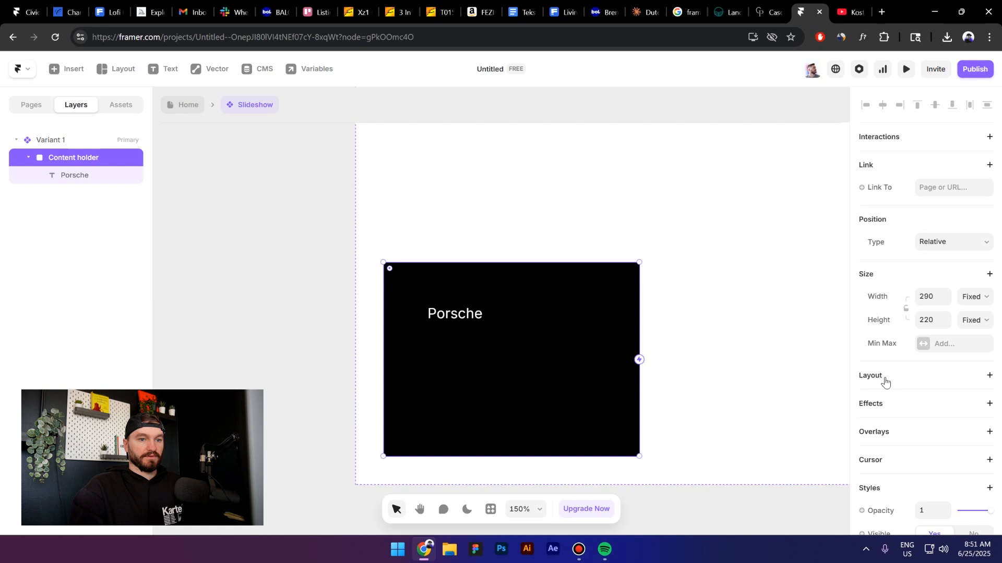
- Give Content holder a stack layout and retype the second and third labels as Audi and BMW
{"action": "left_click", "coordinate": [74, 175]}
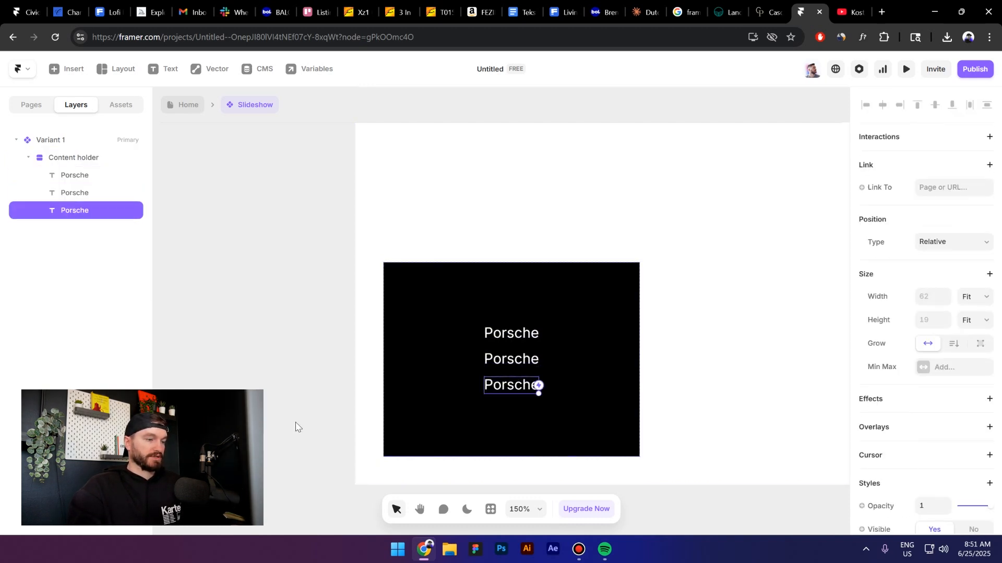
{"action": "double_click", "coordinate": [510, 358]}
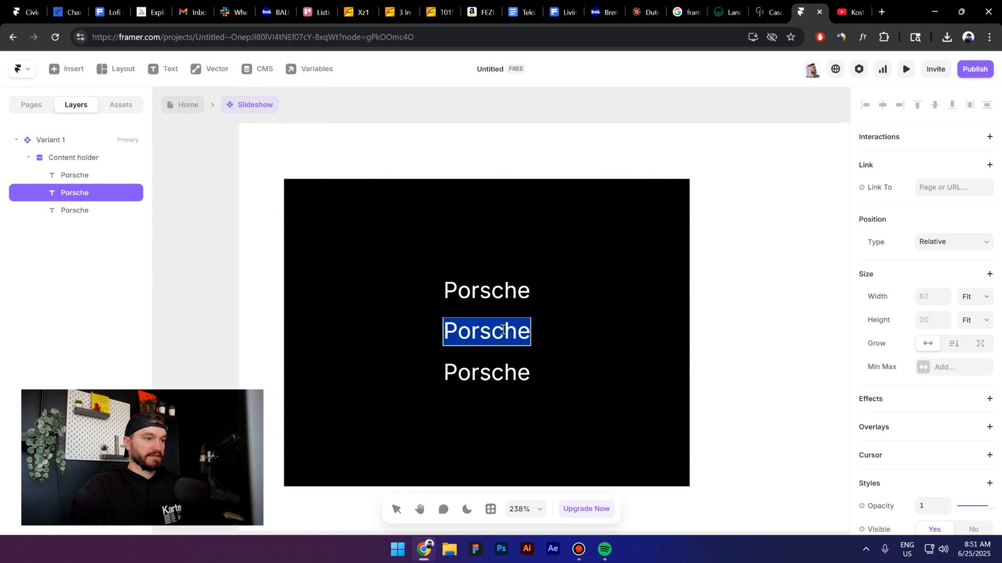
{"action": "type", "text": "Audi"}
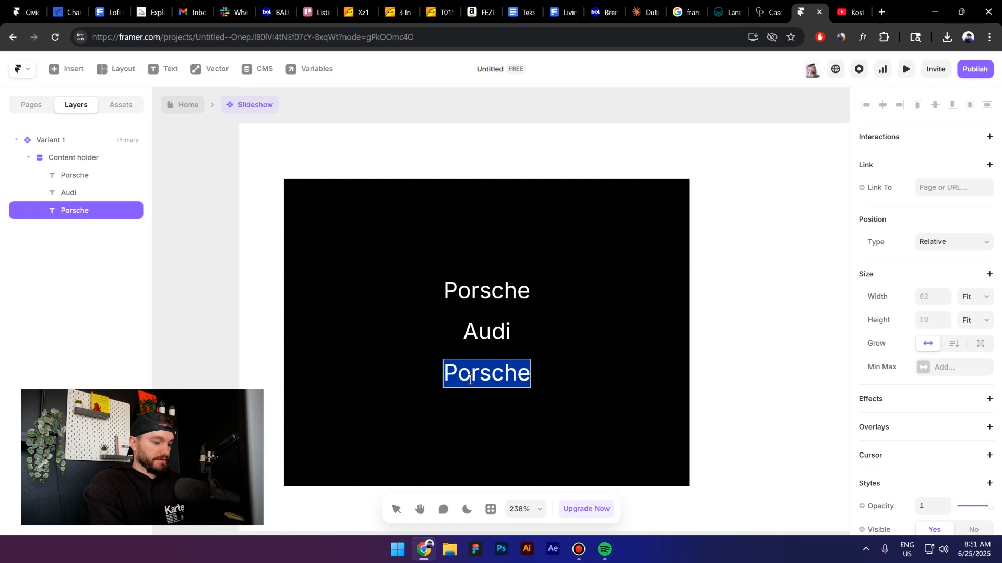
{"action": "type", "text": "BMW"}
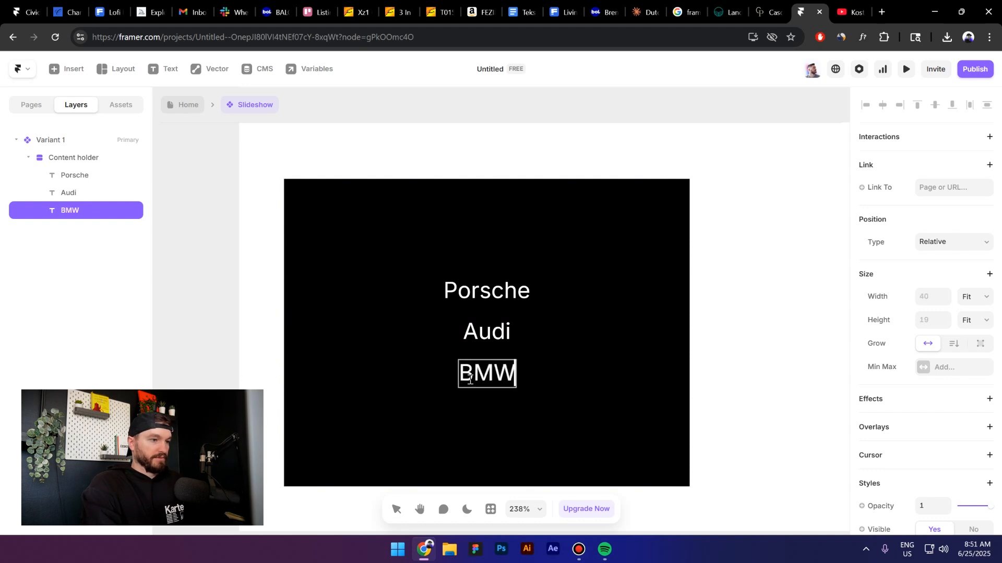
{"action": "scroll", "scroll_direction": "down", "scroll_amount": 3}
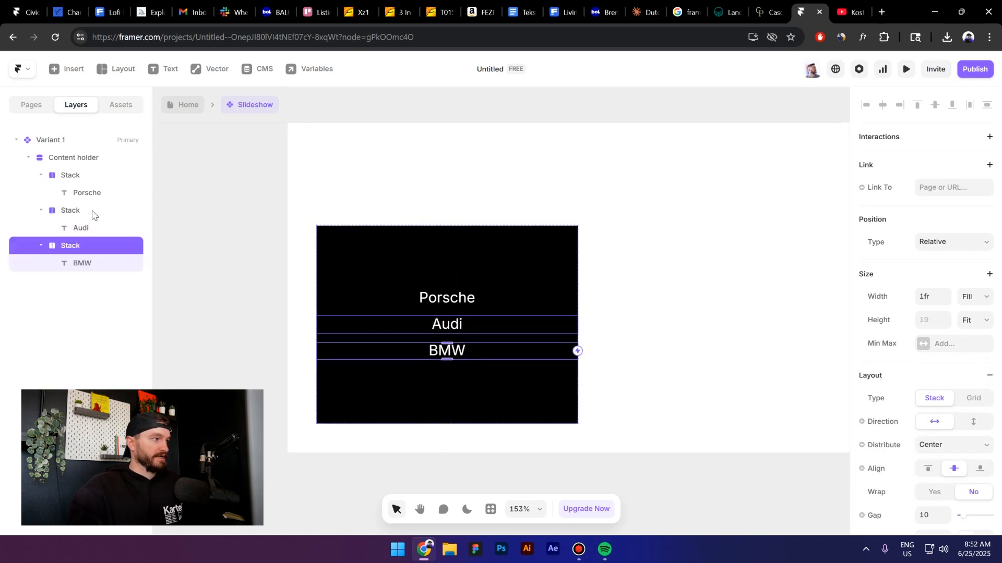
- Make the three brand stacks fill the menu's height and set Content holder gap to 0
{"action": "left_click", "coordinate": [972, 291]}
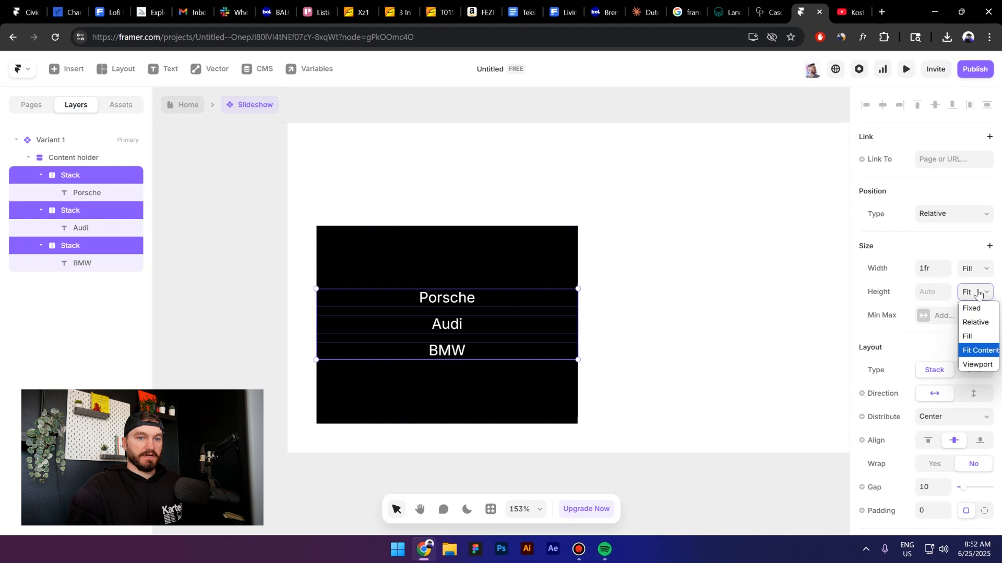
{"action": "left_click", "coordinate": [966, 336]}
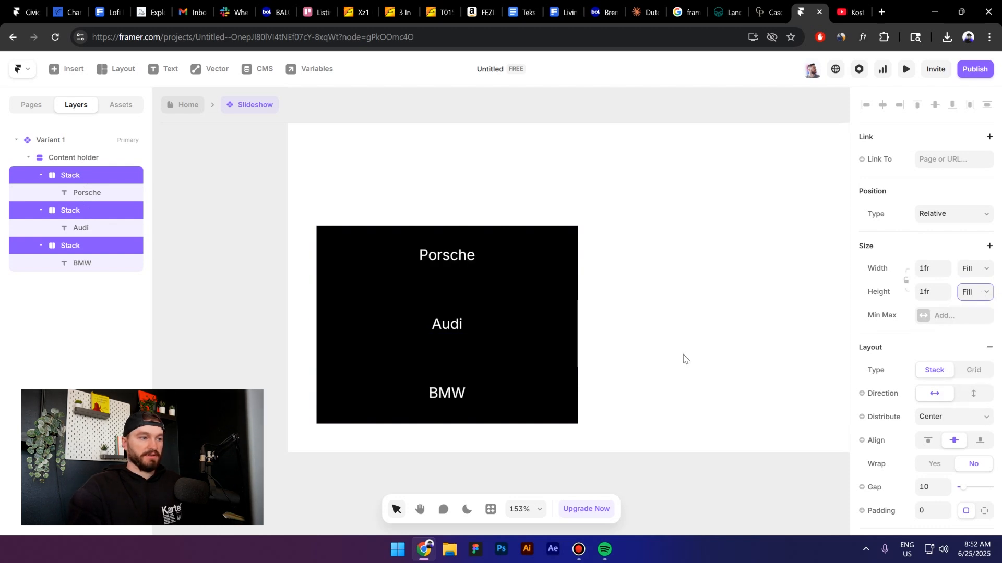
{"action": "left_click", "coordinate": [73, 157]}
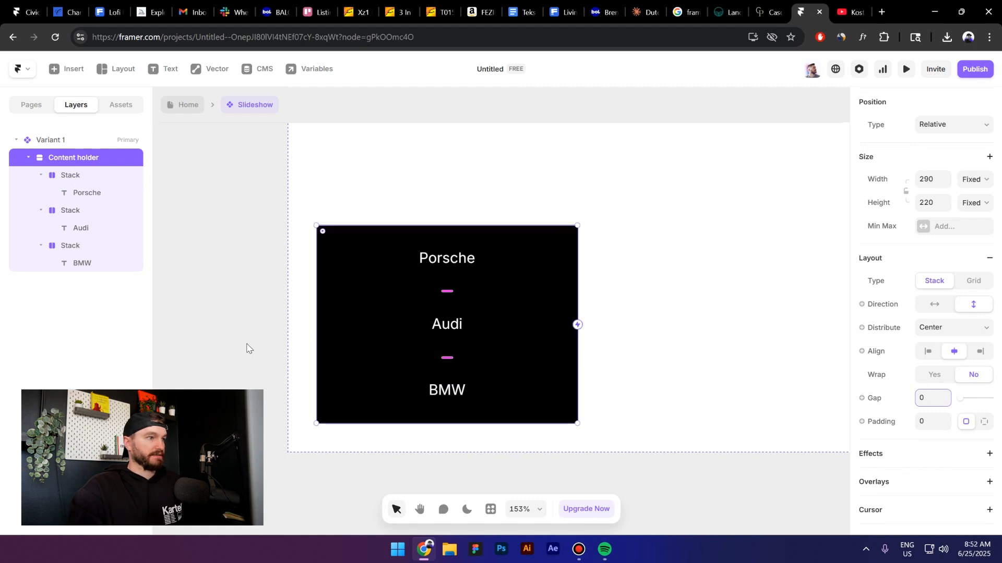
- Give the Porsche stack its own dark grey fill colour
{"action": "left_click", "coordinate": [70, 176]}
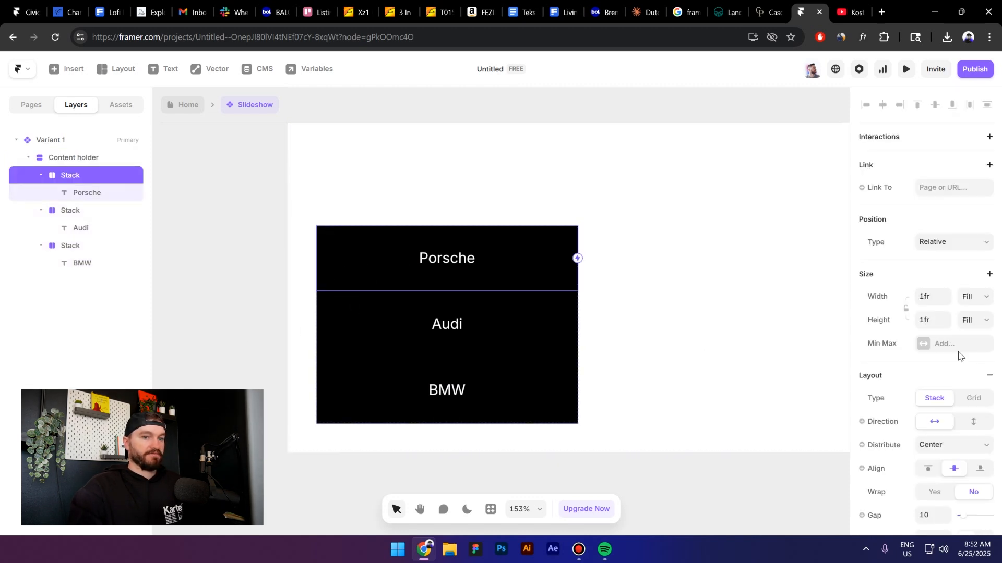
{"action": "scroll", "scroll_direction": "down", "scroll_amount": 3}
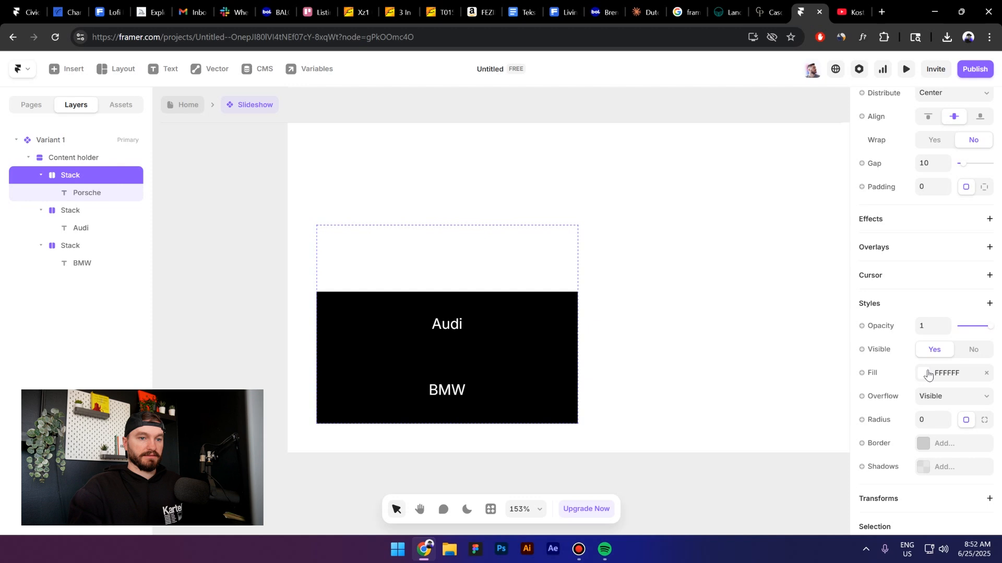
{"action": "left_click", "coordinate": [923, 374]}
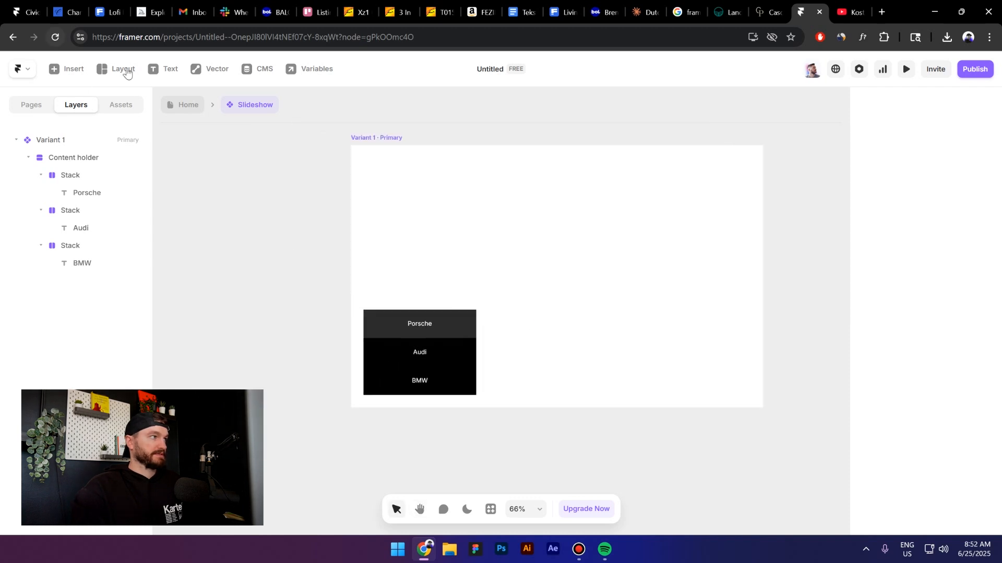
- Insert a frame positioned absolutely, centred, at Relative 100% width and height with an image fill
{"action": "left_click", "coordinate": [440, 180]}
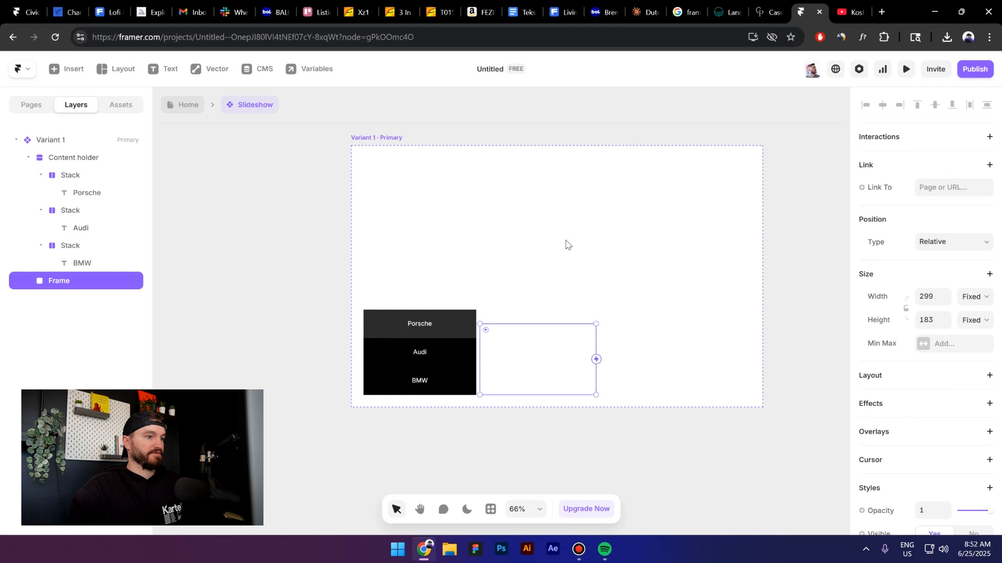
{"action": "left_click", "coordinate": [951, 241]}
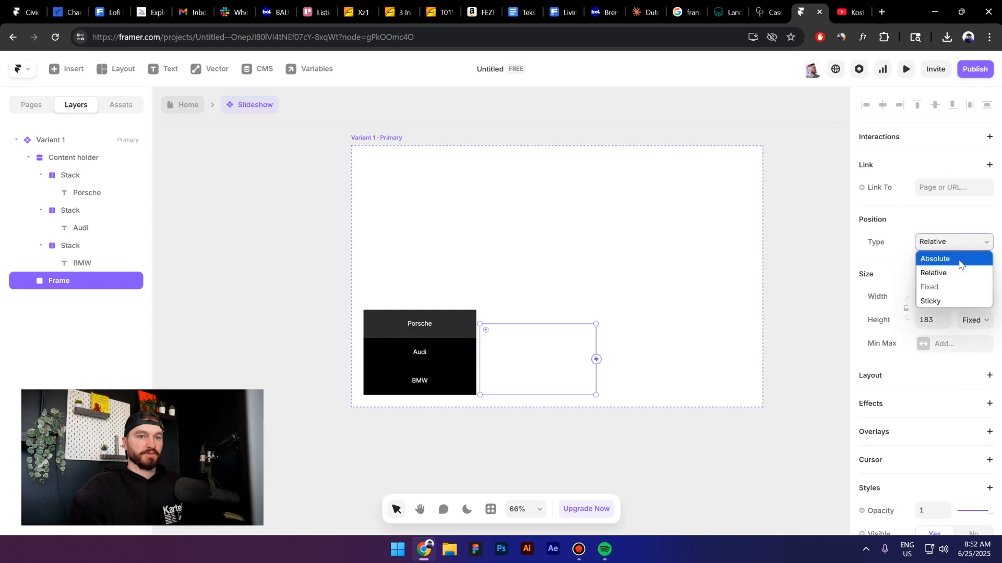
{"action": "left_click", "coordinate": [934, 259]}
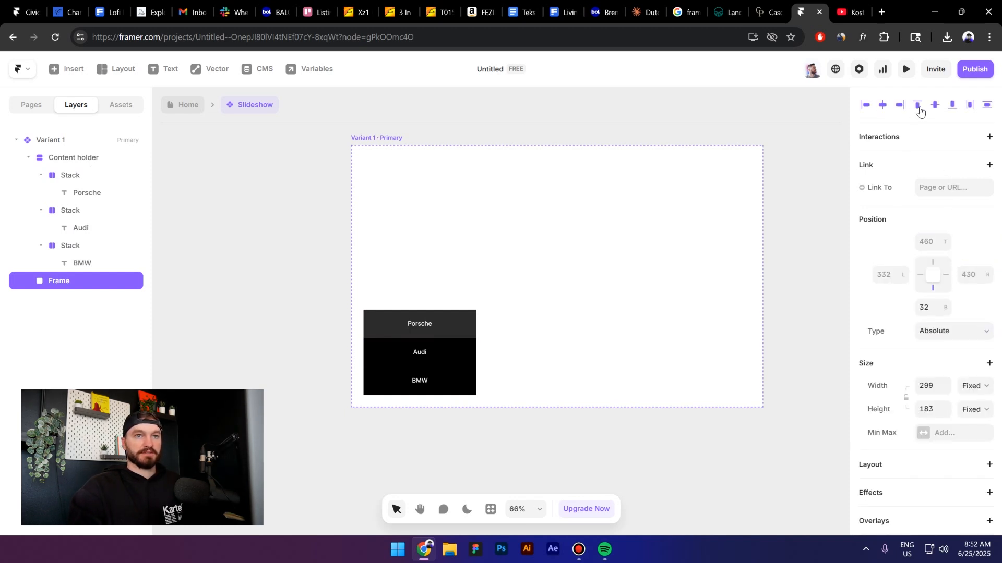
{"action": "left_click", "coordinate": [974, 385]}
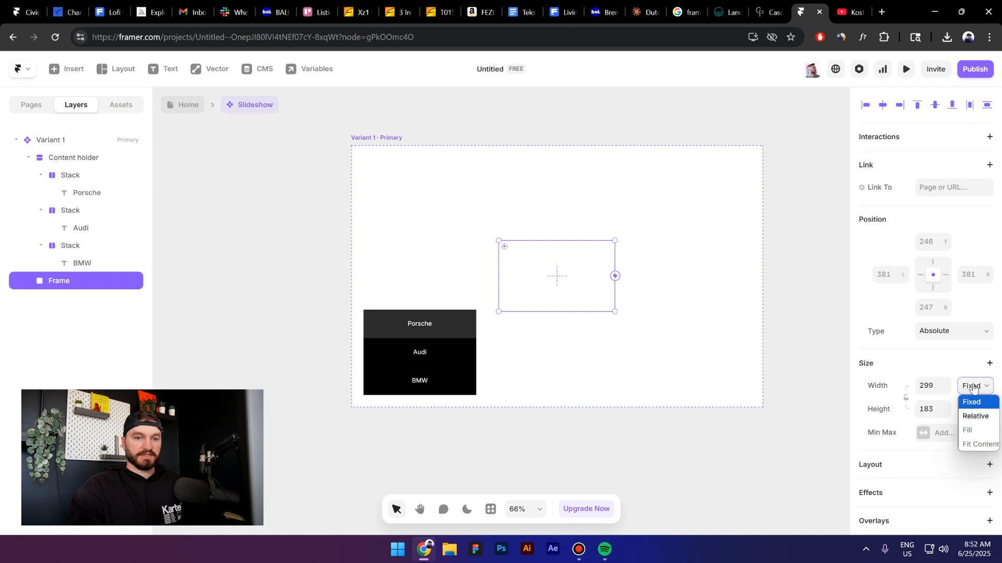
{"action": "left_click", "coordinate": [975, 416]}
{"action": "type", "text": "100"}
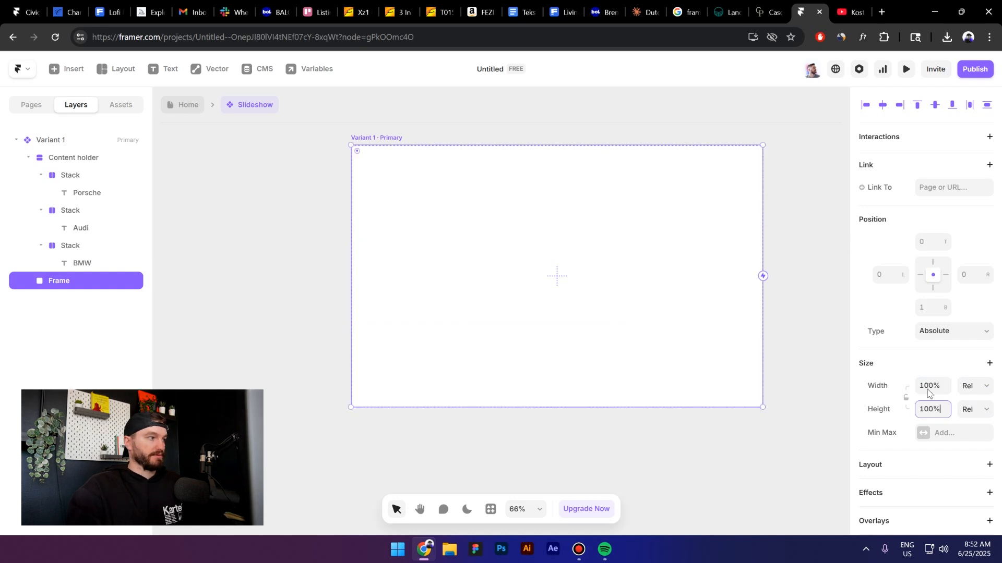
{"action": "left_click", "coordinate": [924, 295]}
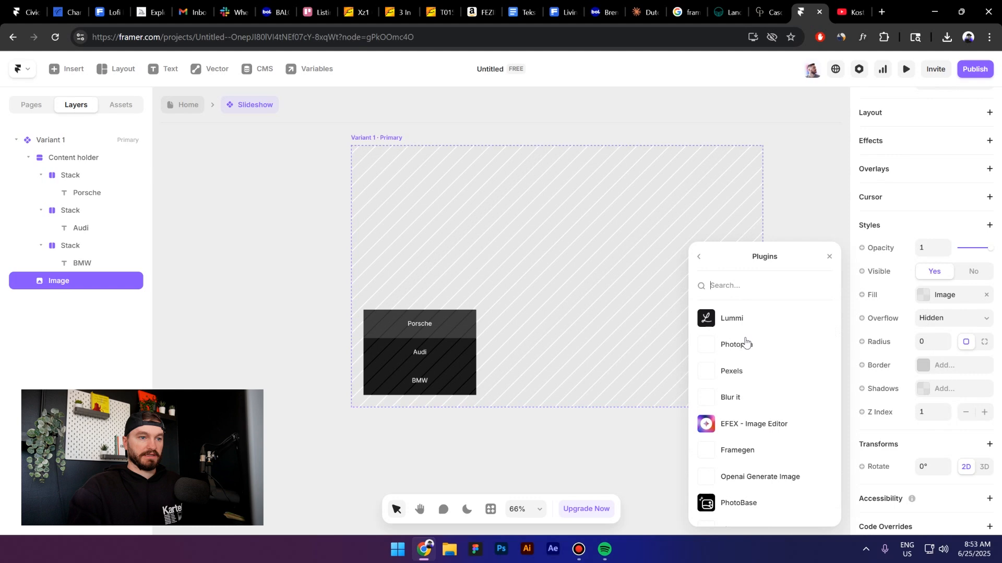
- Fill the frame with a Lummi Porsche-by-the-sea photo and layer the Content holder above it
{"action": "left_click", "coordinate": [731, 318]}
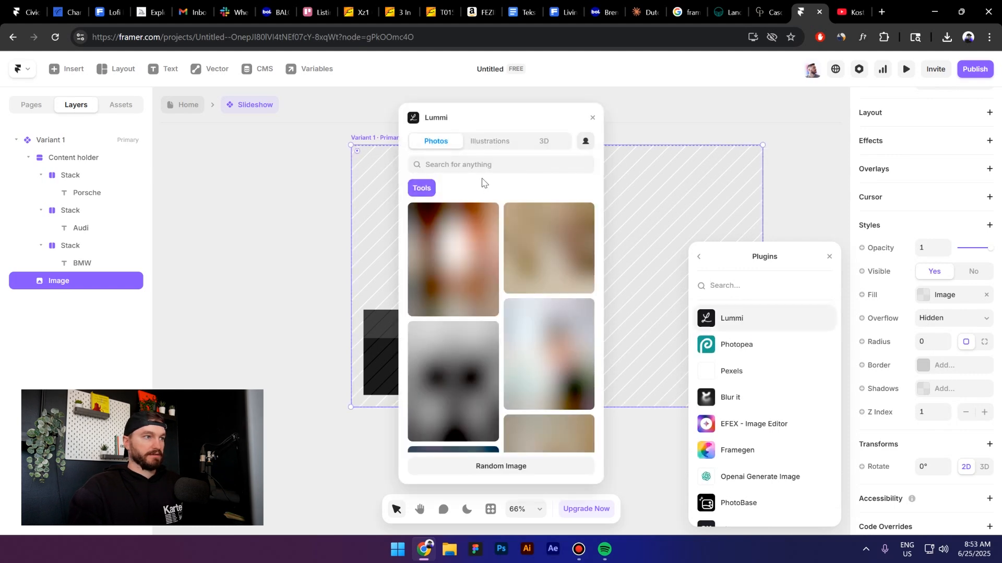
{"action": "type", "text": "porsche"}
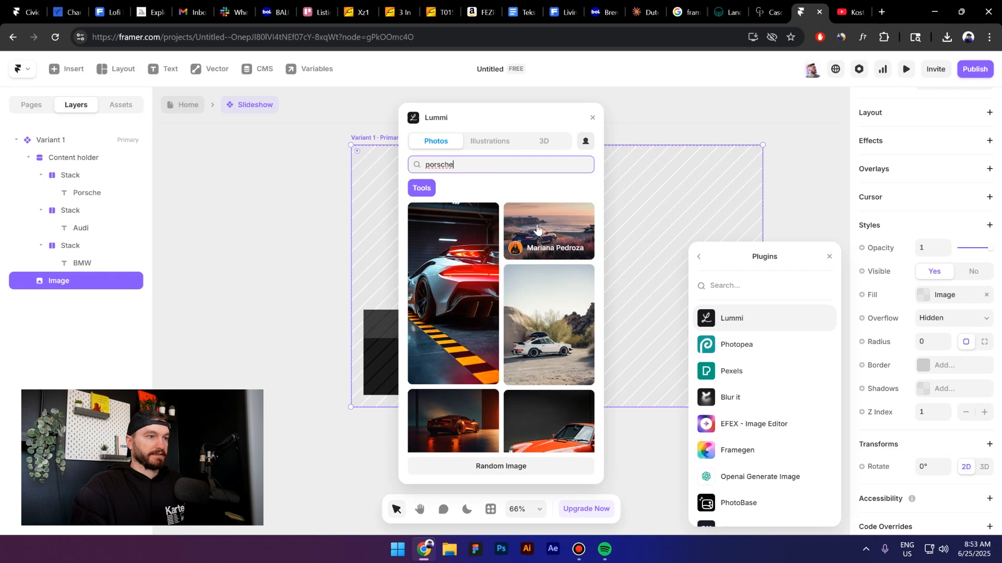
{"action": "left_click", "coordinate": [548, 231]}
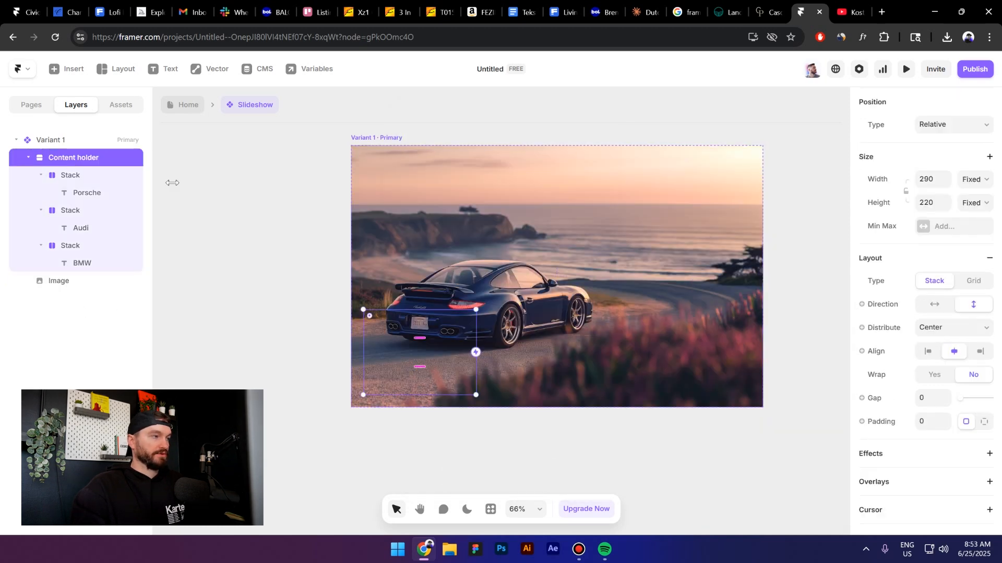
{"action": "scroll", "scroll_direction": "down", "scroll_amount": 3}
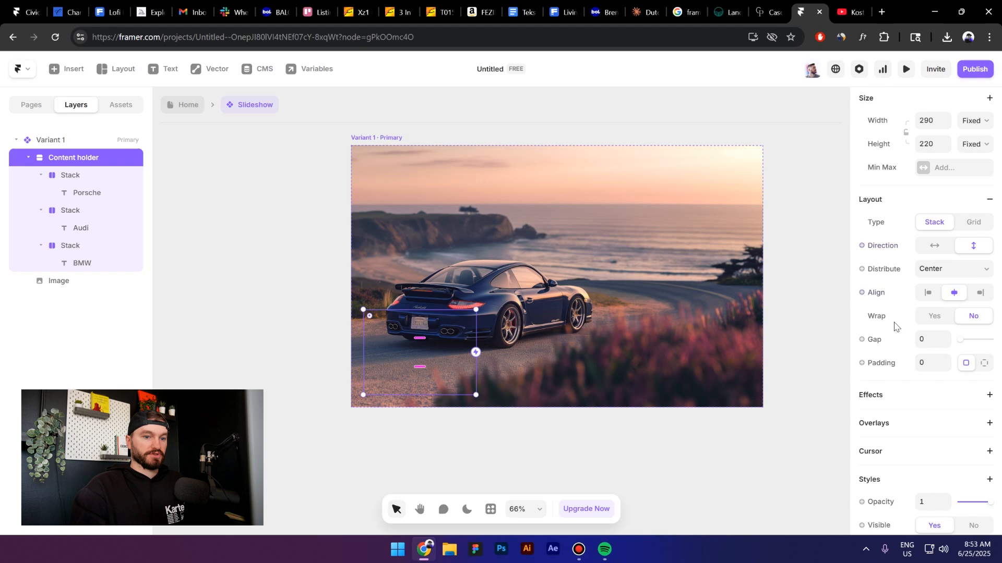
{"action": "scroll", "scroll_direction": "down", "scroll_amount": 3}
{"action": "type", "text": "5"}
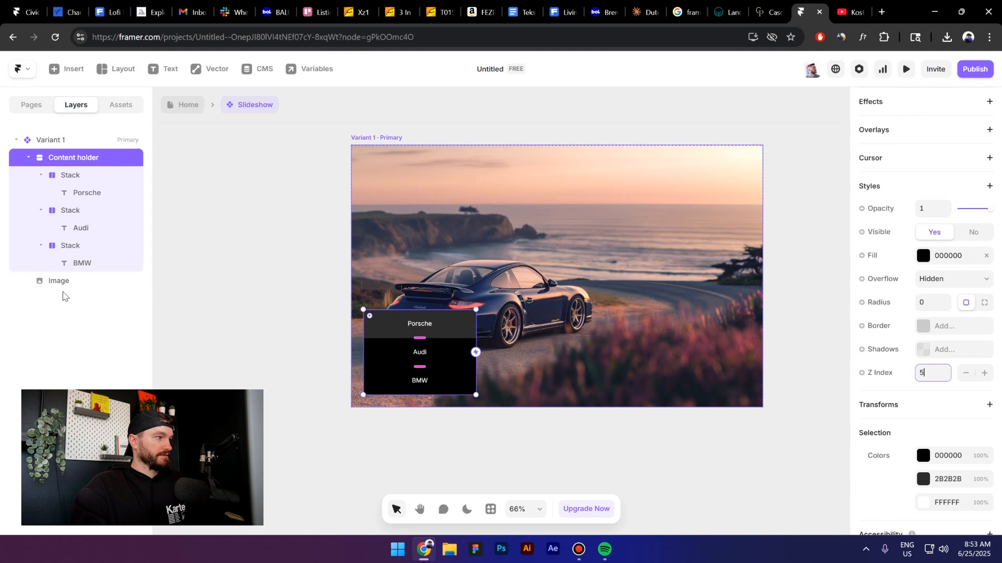
- Rename the image layers Image 1 and Image 3
{"action": "left_click", "coordinate": [58, 280]}
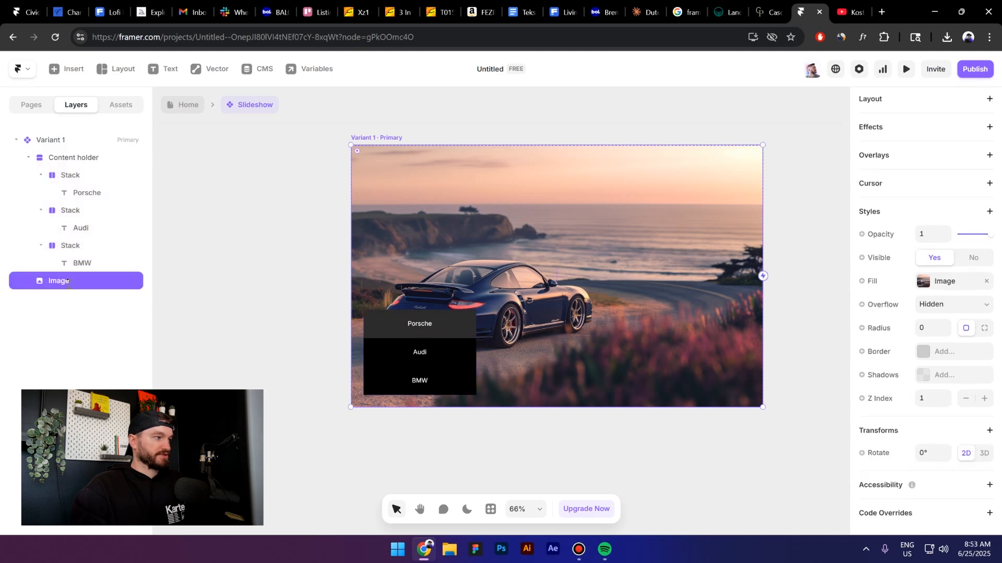
{"action": "double_click", "coordinate": [60, 280]}
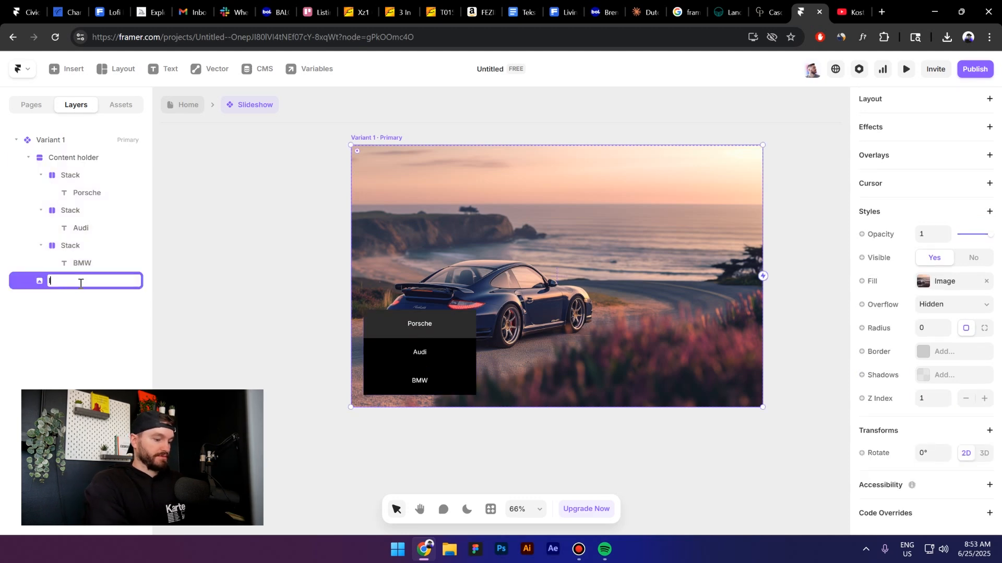
{"action": "type", "text": "Image 1"}
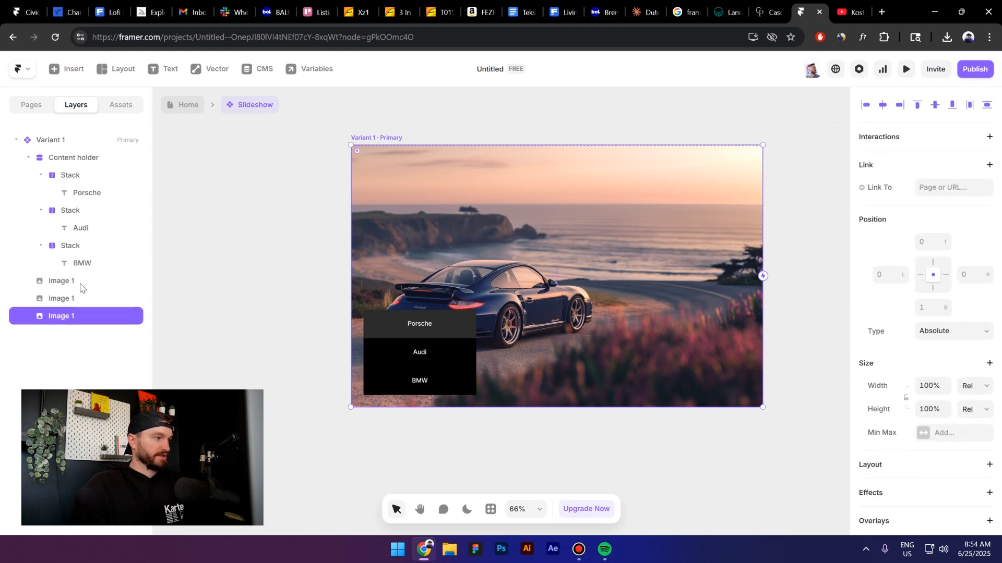
{"action": "double_click", "coordinate": [61, 299]}
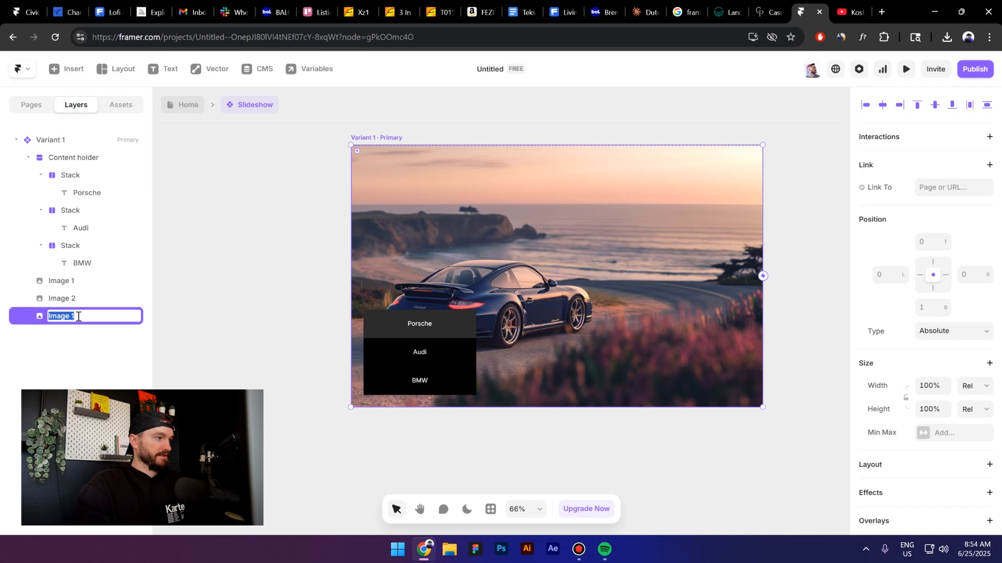
{"action": "type", "text": "Image 3"}
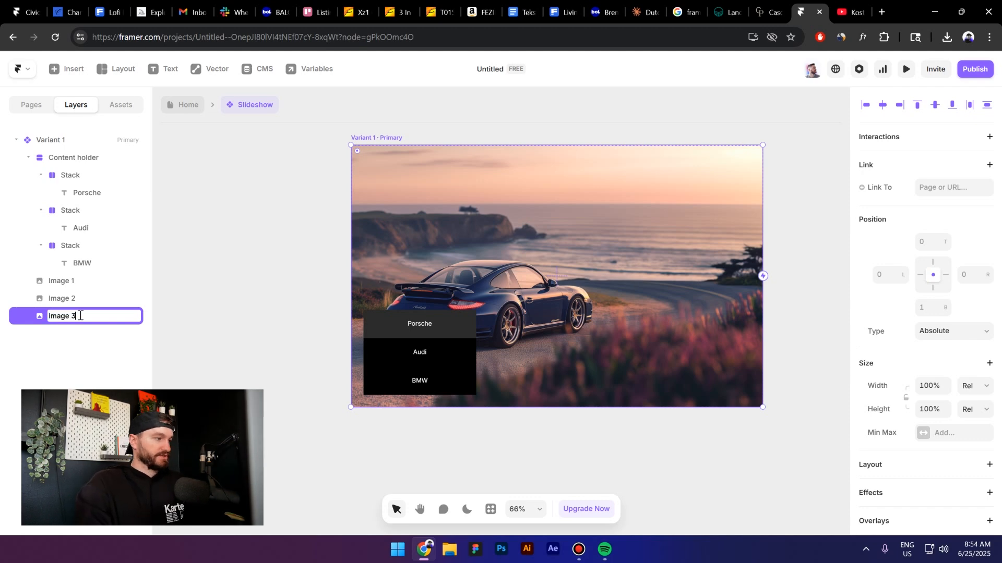
- Set Z Index 3, 2 and 1 on Image 1, Image 2 and Image 3
{"action": "left_click", "coordinate": [61, 280]}
{"action": "type", "text": "3"}
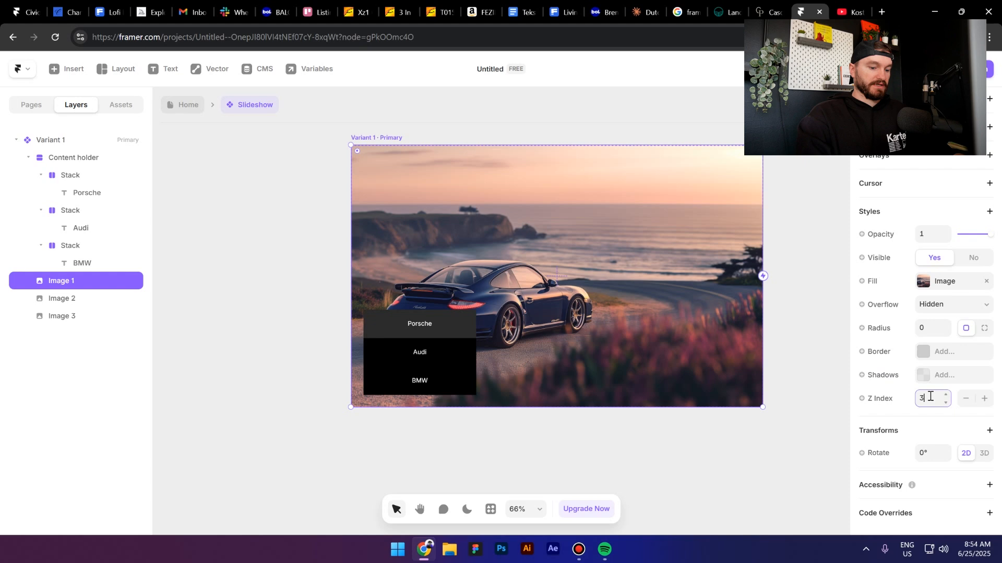
{"action": "left_click", "coordinate": [61, 298]}
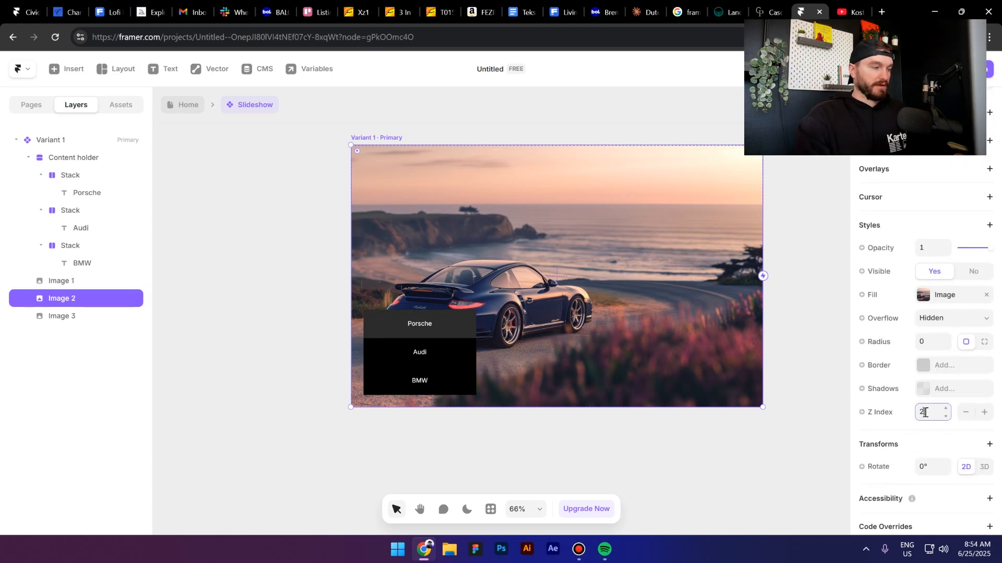
{"action": "left_click", "coordinate": [62, 315]}
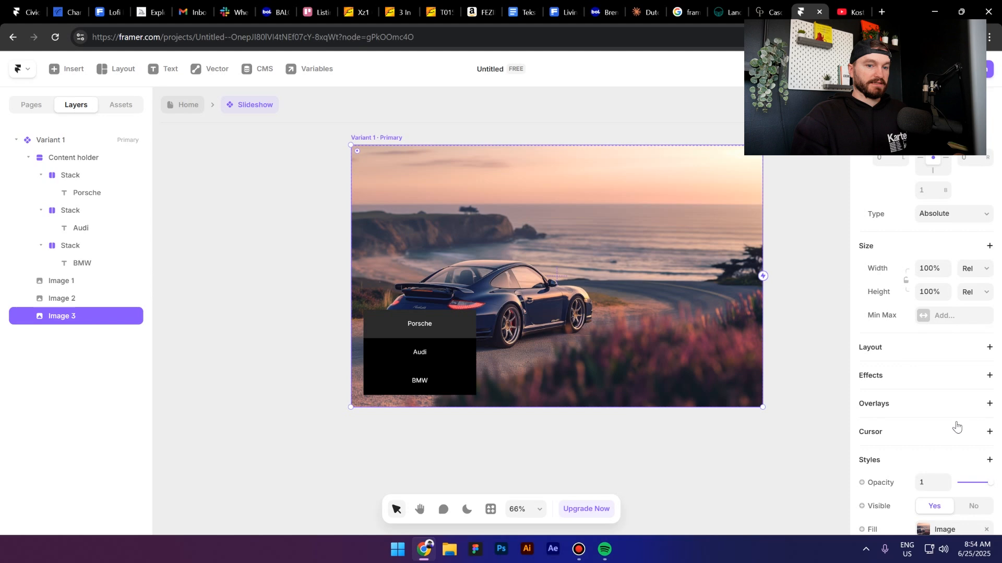
{"action": "scroll", "scroll_direction": "down", "scroll_amount": 3}
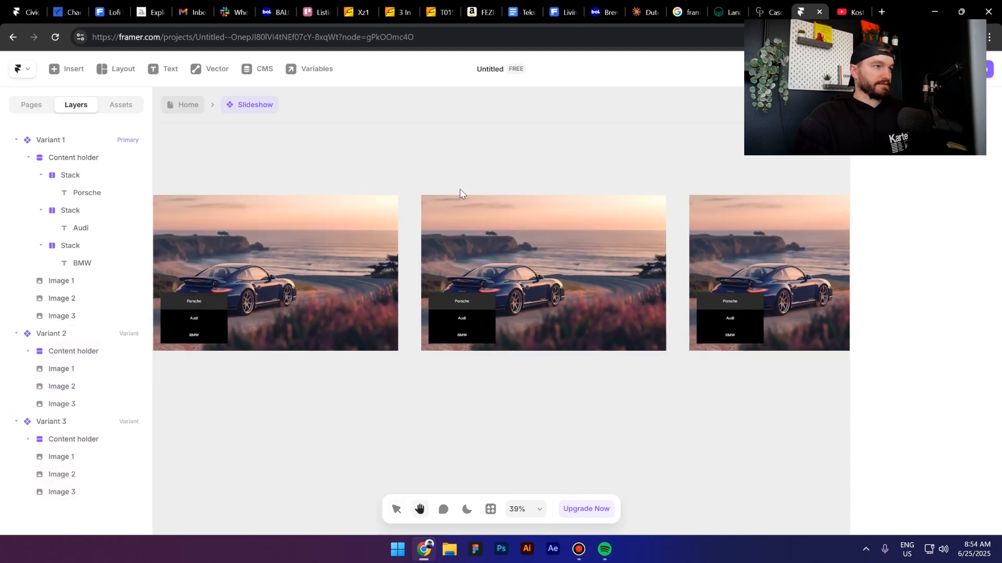
- Fill Variant 2's Image 2 with a Lummi photo found by searching audi
{"action": "left_click", "coordinate": [62, 386]}
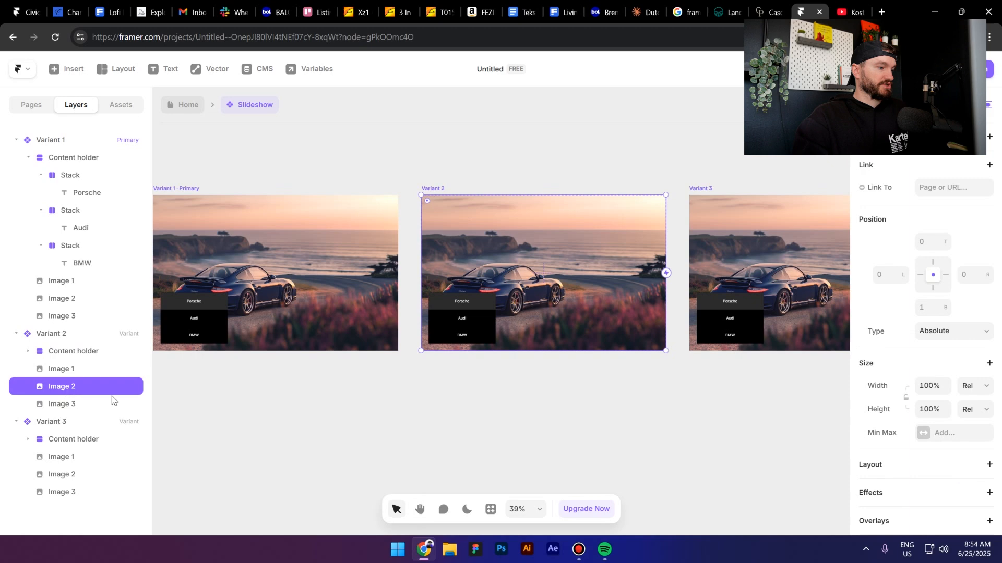
{"action": "left_click", "coordinate": [923, 354]}
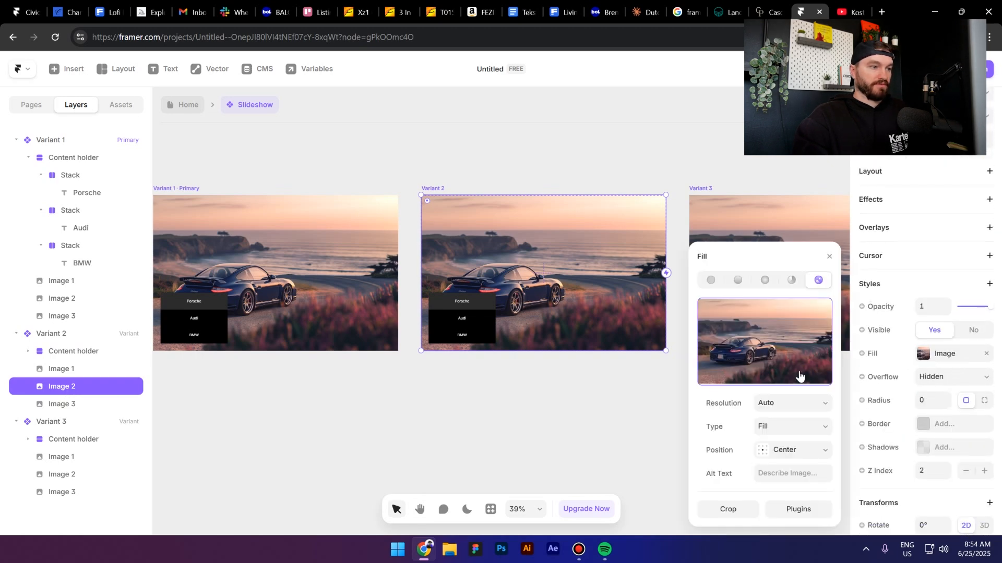
{"action": "left_click", "coordinate": [797, 510]}
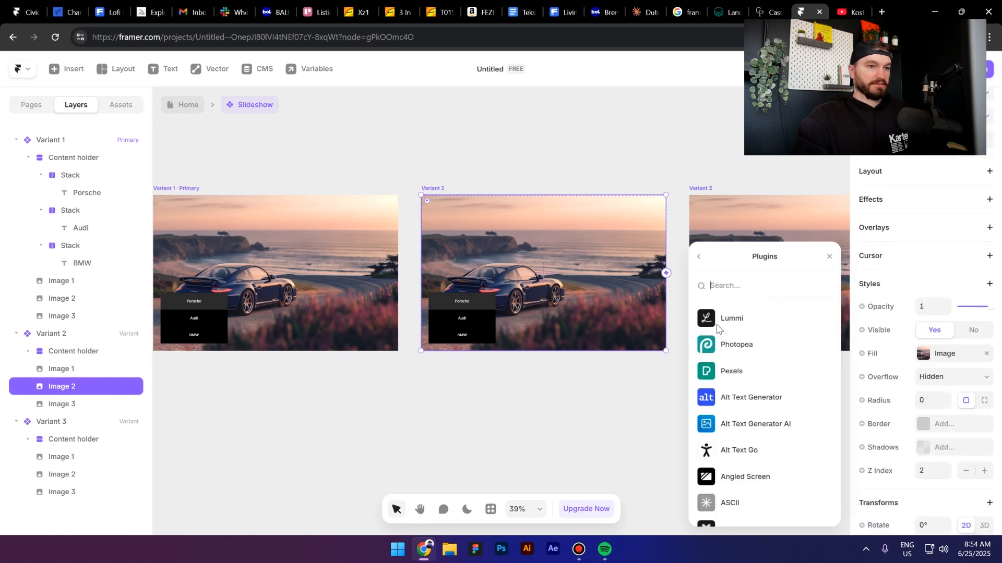
{"action": "left_click", "coordinate": [730, 319]}
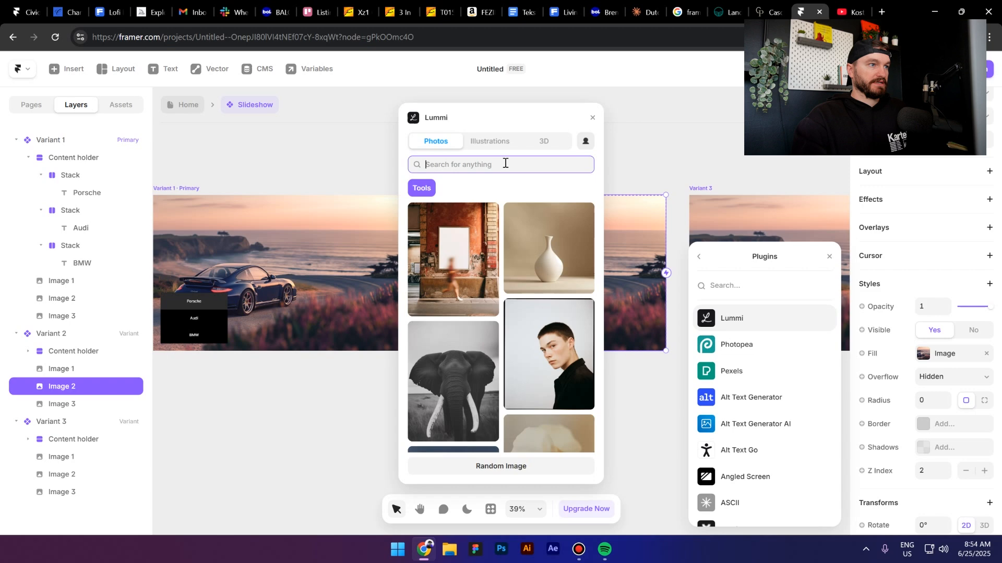
{"action": "type", "text": "audi"}
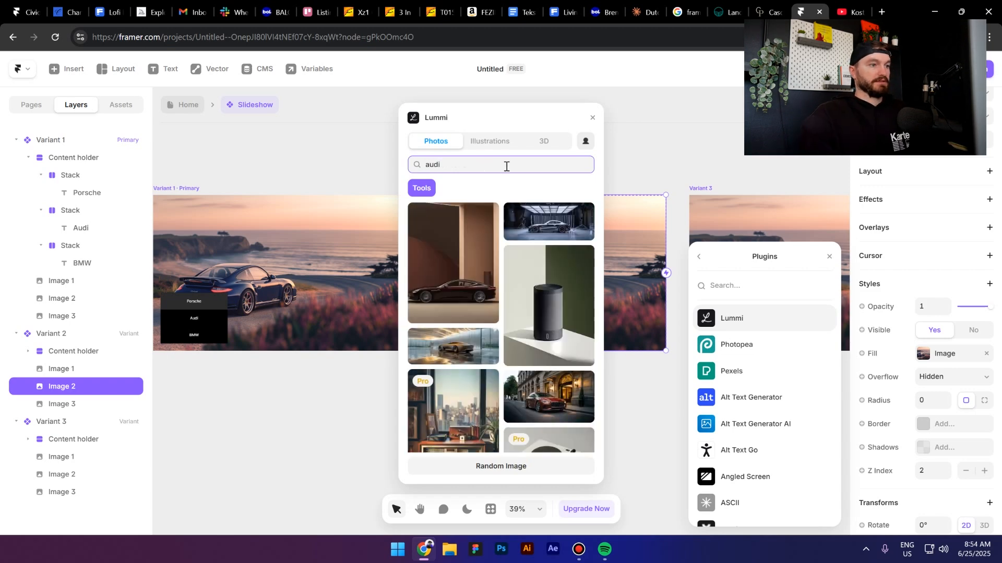
{"action": "scroll", "scroll_direction": "down", "scroll_amount": 3}
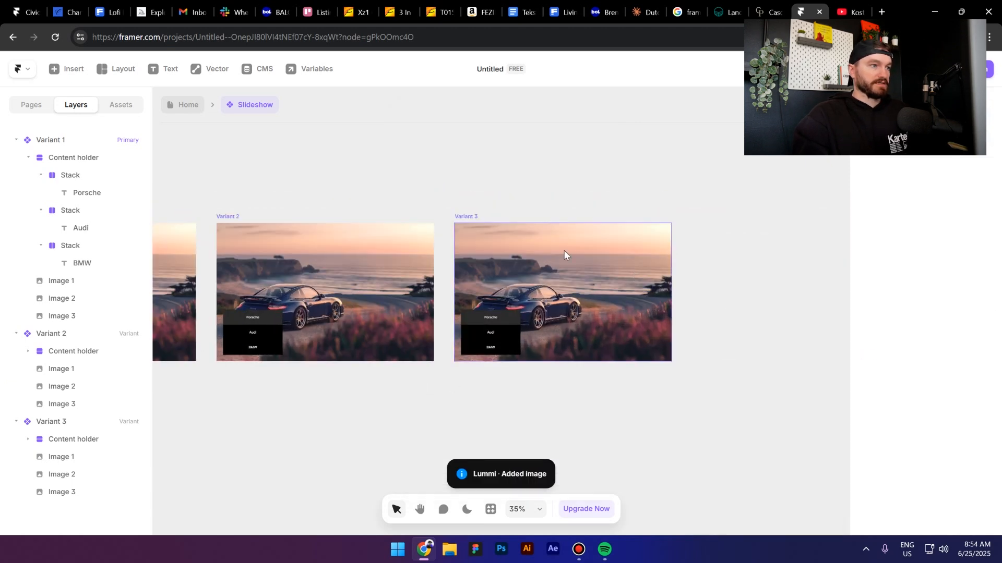
- Fill Variant 3's Image 3 with a Lummi bmw photo, then close Lummi and the plugins list
{"action": "left_click", "coordinate": [62, 491]}
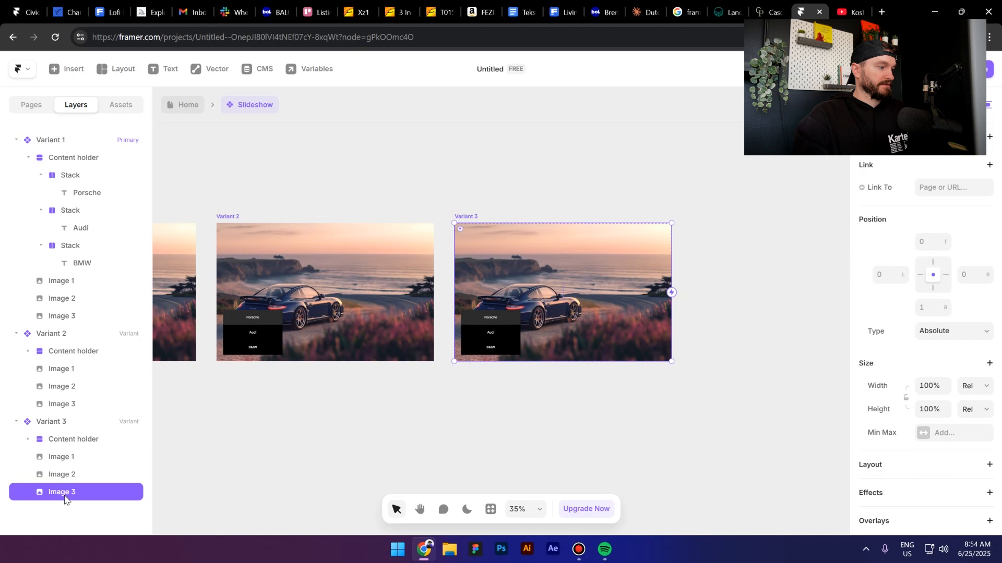
{"action": "scroll", "scroll_direction": "down", "scroll_amount": 3}
{"action": "type", "text": "b"}
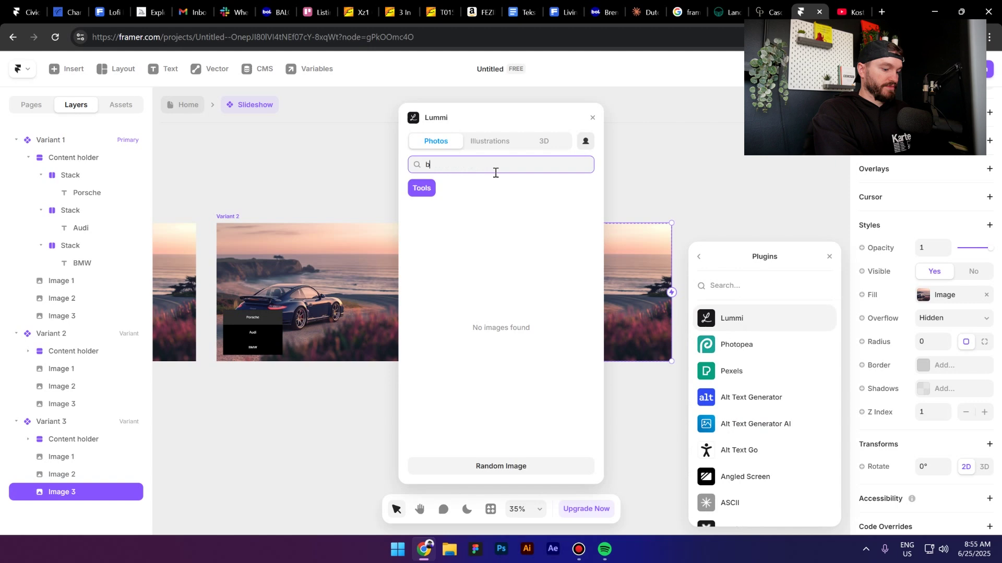
{"action": "type", "text": "mw"}
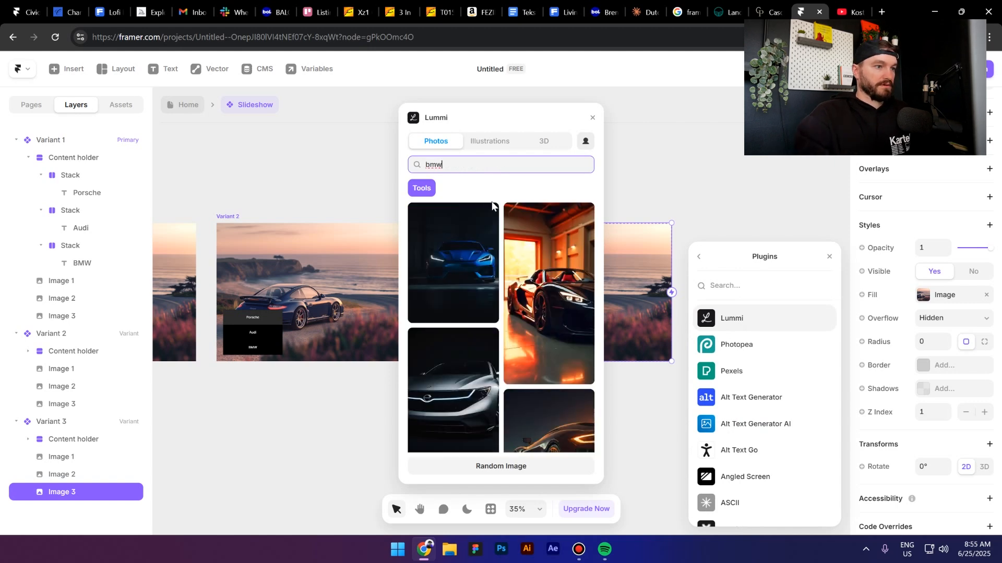
{"action": "scroll", "scroll_direction": "down", "scroll_amount": 3}
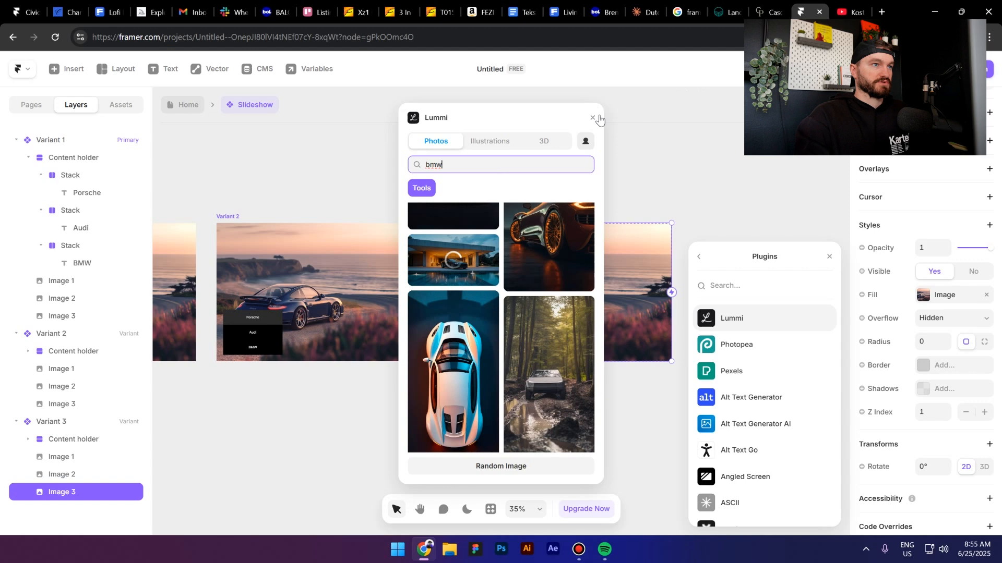
{"action": "left_click", "coordinate": [590, 119]}
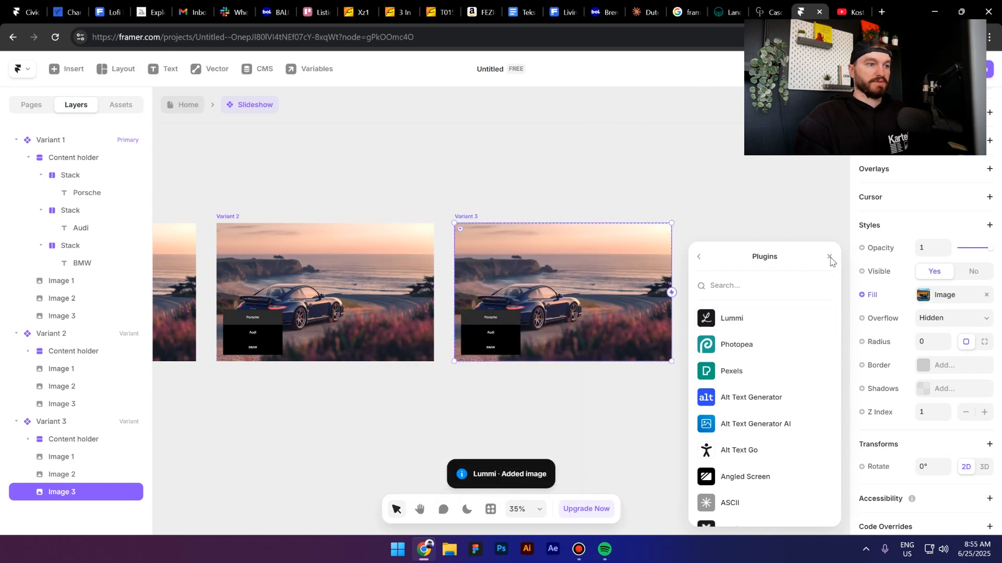
{"action": "left_click", "coordinate": [829, 256]}
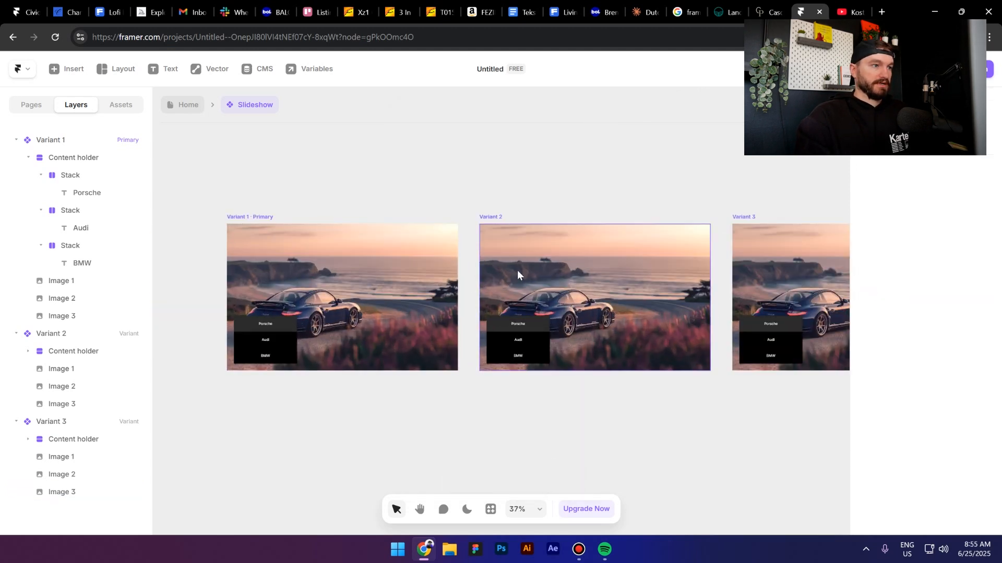
- Hide the upper image layers in Variants 2 and 3 with Opacity 0 so the garage and poolside photos show
{"action": "left_click", "coordinate": [61, 368]}
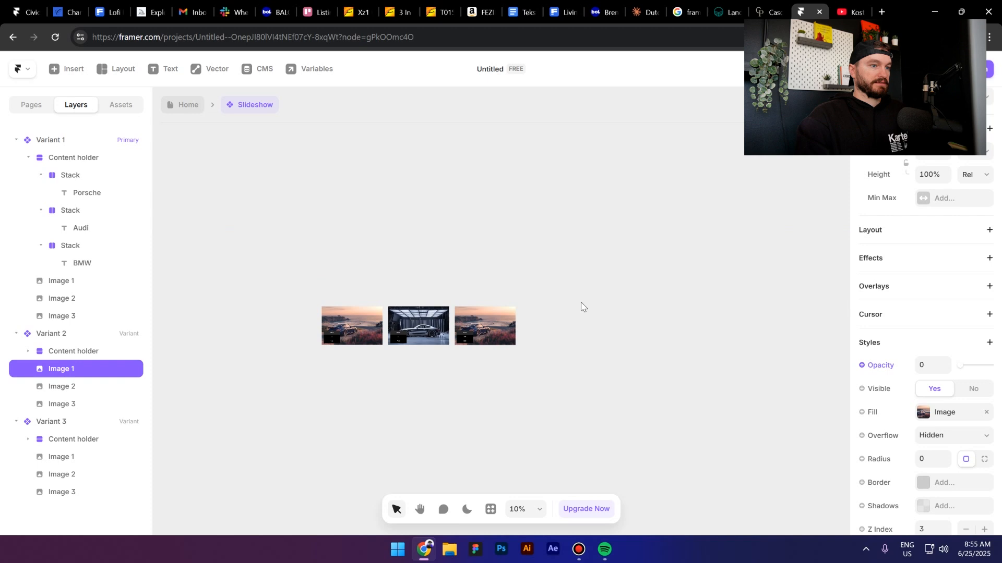
{"action": "scroll", "scroll_direction": "down", "scroll_amount": 3}
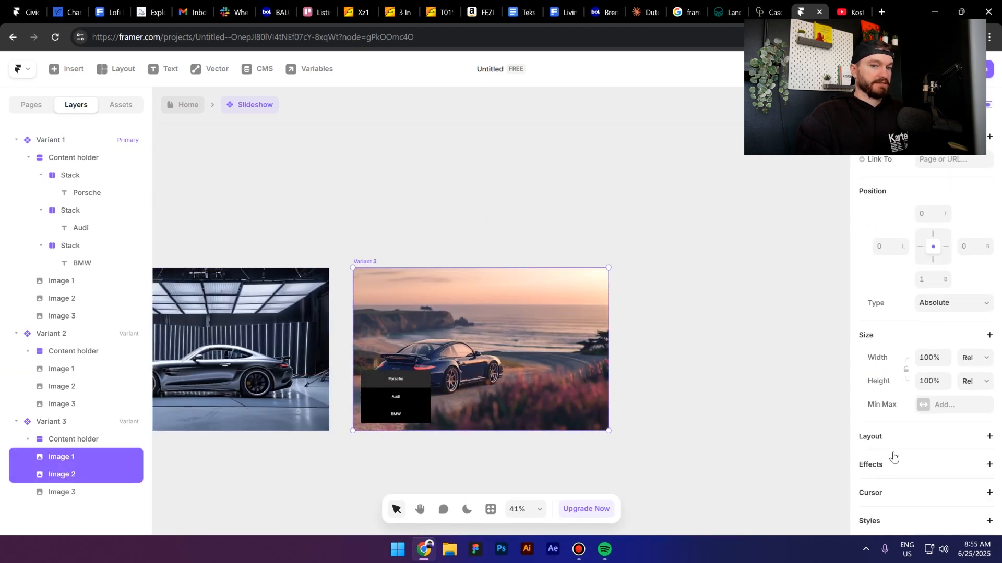
{"action": "scroll", "scroll_direction": "down", "scroll_amount": 3}
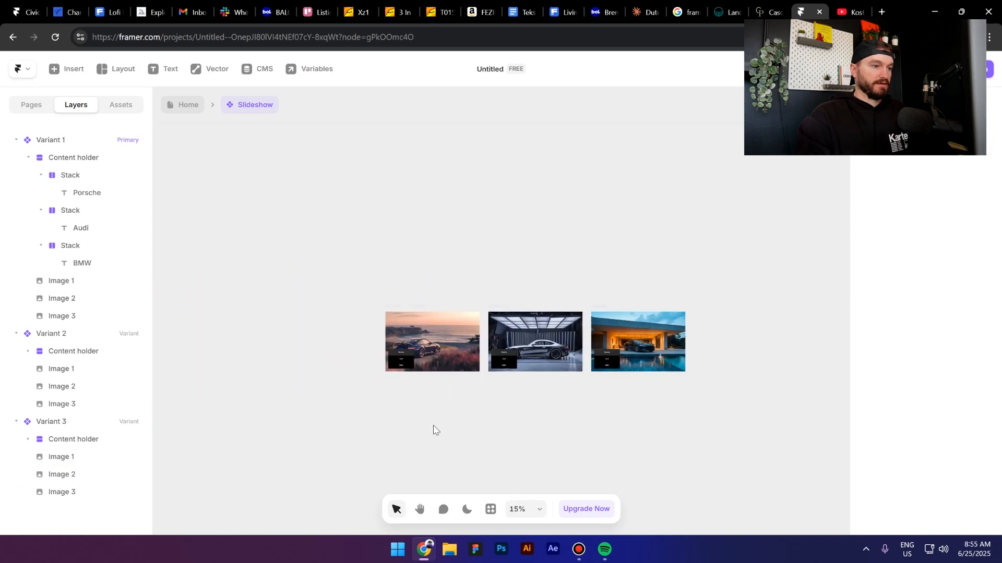
- Add an appear interaction from Variant 1 to Variant 2 with a 5-second delay
{"action": "left_click", "coordinate": [50, 139]}
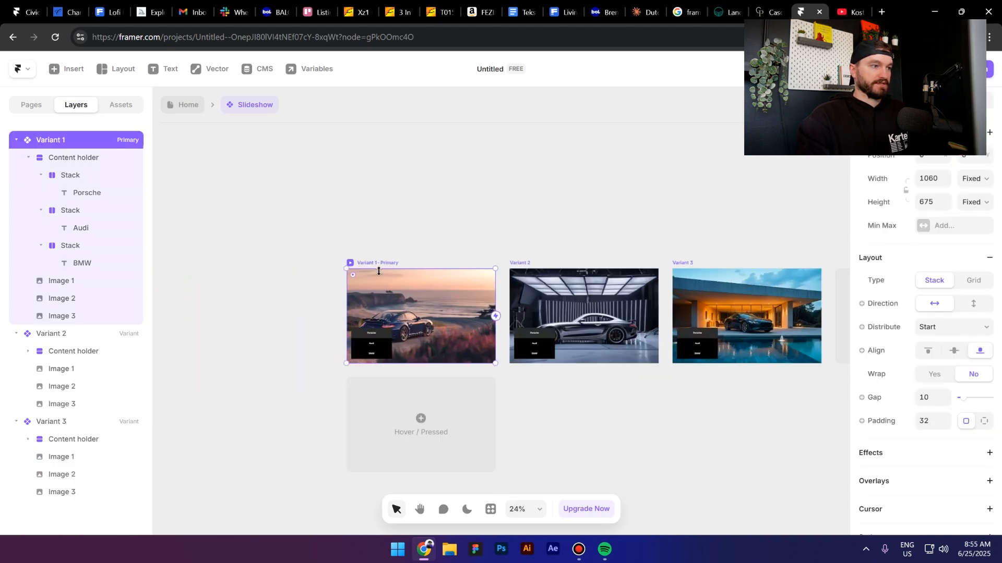
{"action": "left_click", "coordinate": [497, 315]}
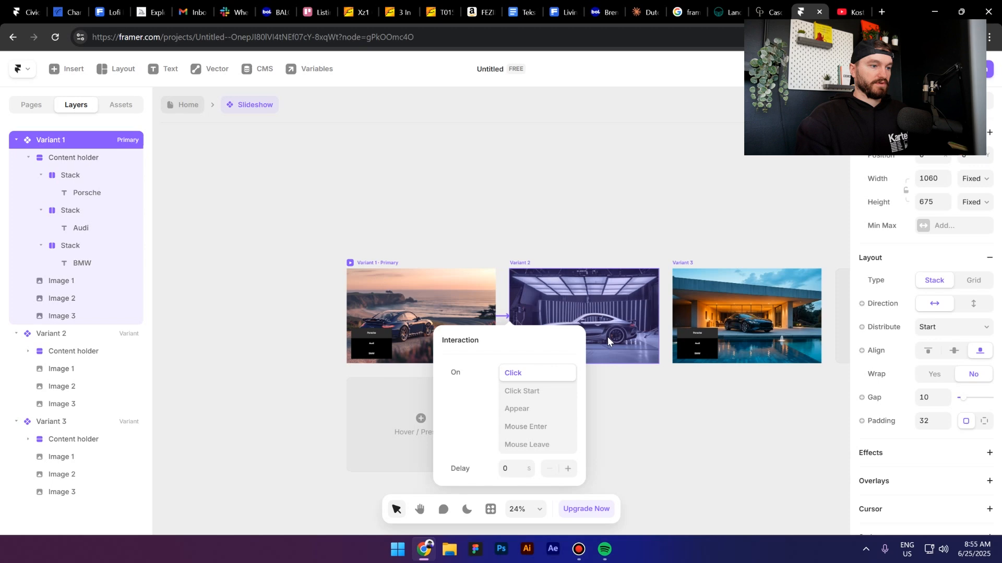
{"action": "left_click", "coordinate": [516, 408]}
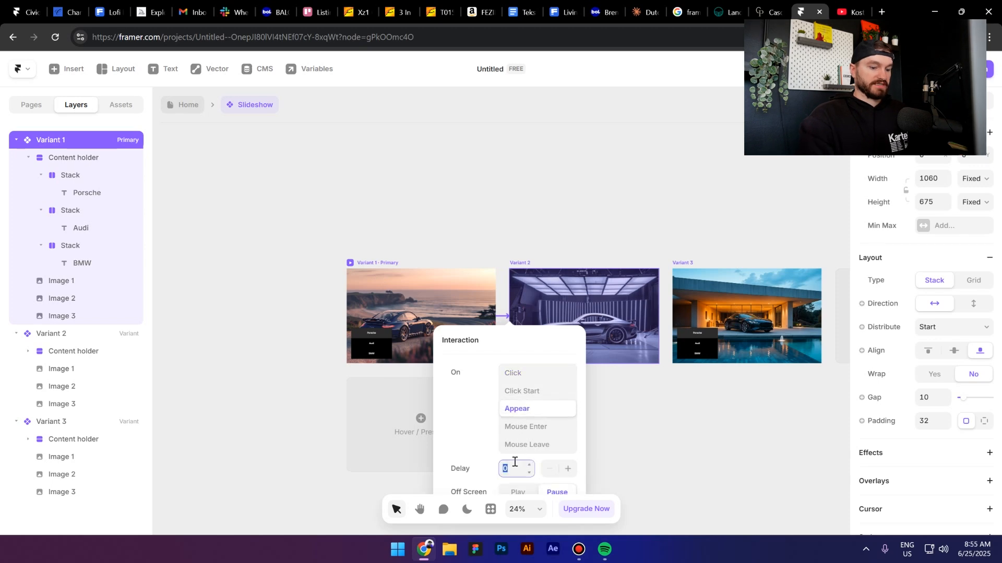
{"action": "type", "text": "5"}
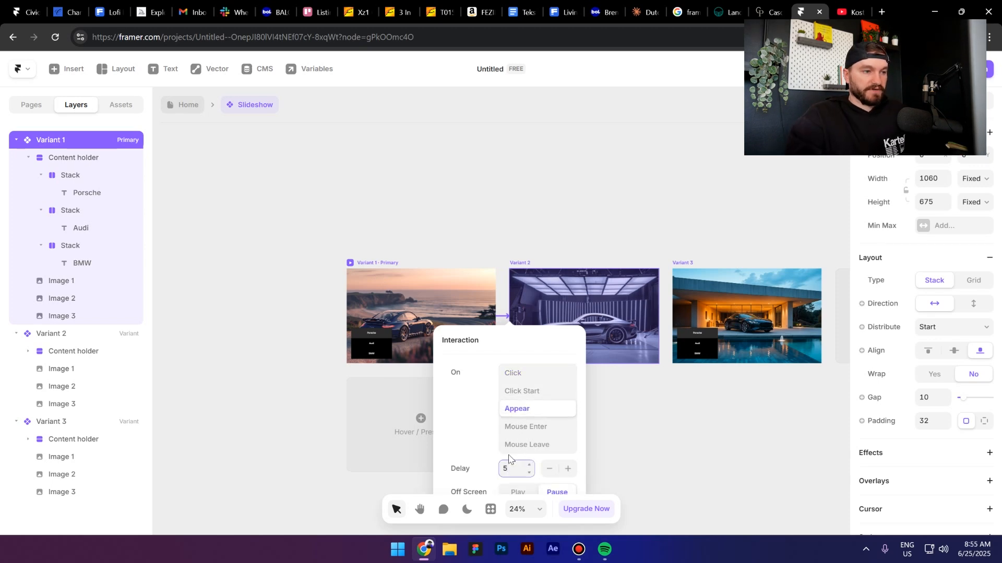
{"action": "left_click", "coordinate": [517, 408]}
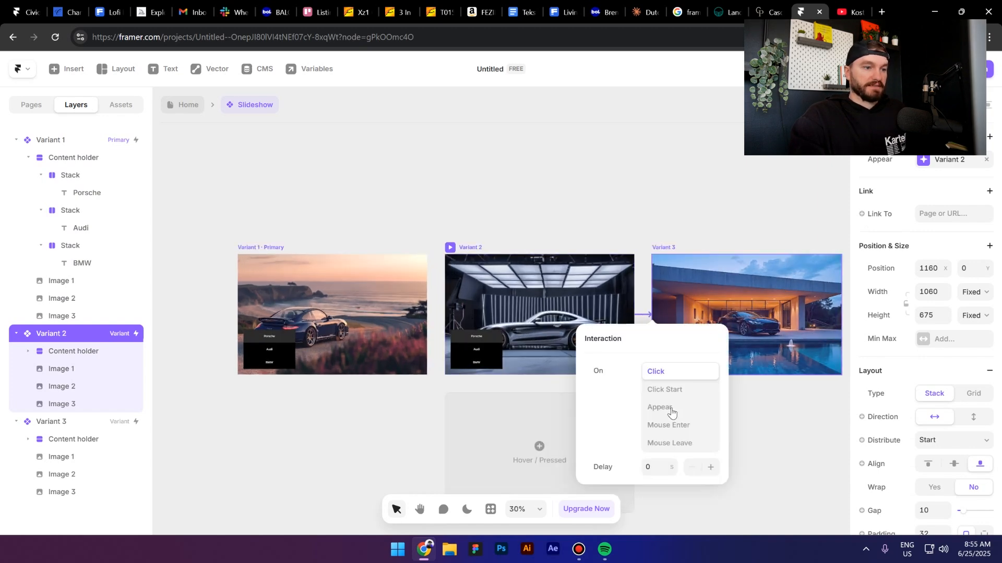
- Set Variant 2's transition to Variant 3 and Variant 3's return to Variant 1 to fire on appear
{"action": "left_click", "coordinate": [659, 407]}
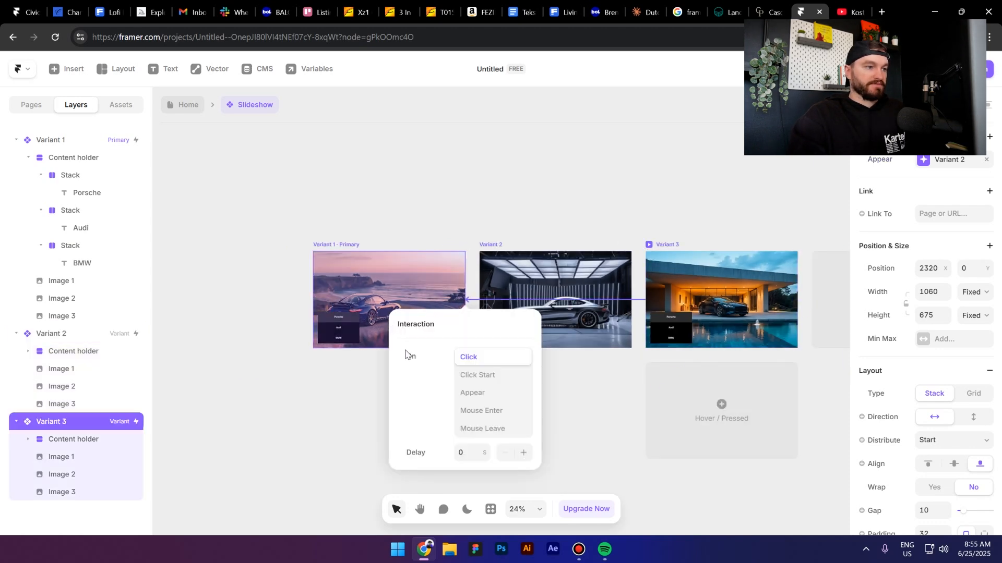
{"action": "left_click", "coordinate": [471, 393]}
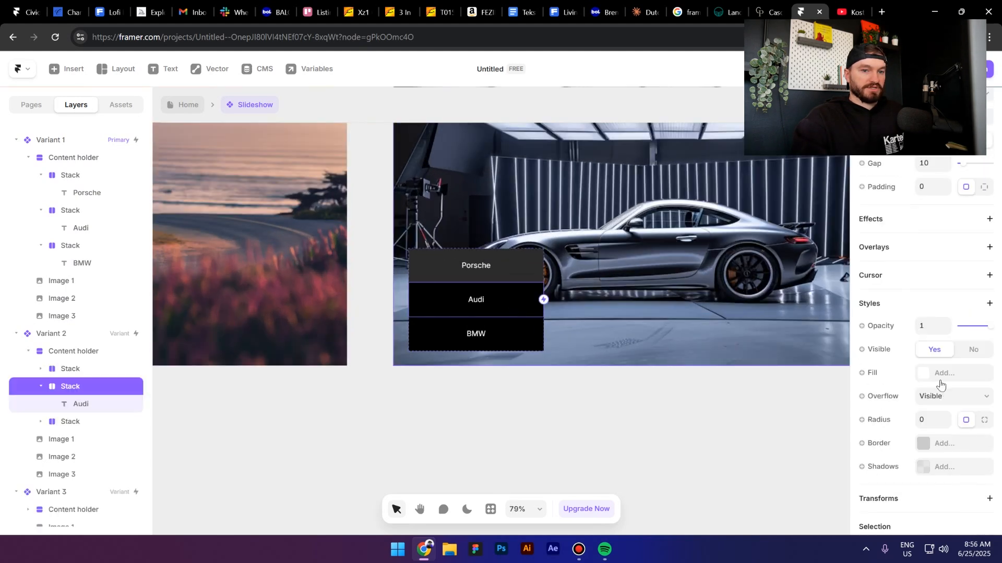
- Give the Audi tab in Variant 2 and the BMW tab in Variant 3 the eyedropper-sampled highlight fill
{"action": "left_click", "coordinate": [944, 373]}
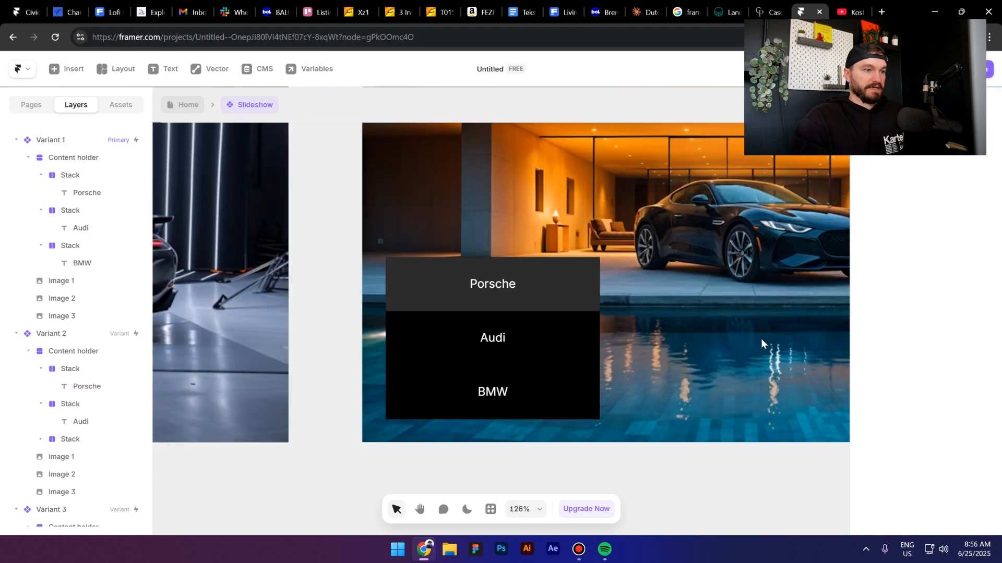
{"action": "left_click", "coordinate": [492, 391]}
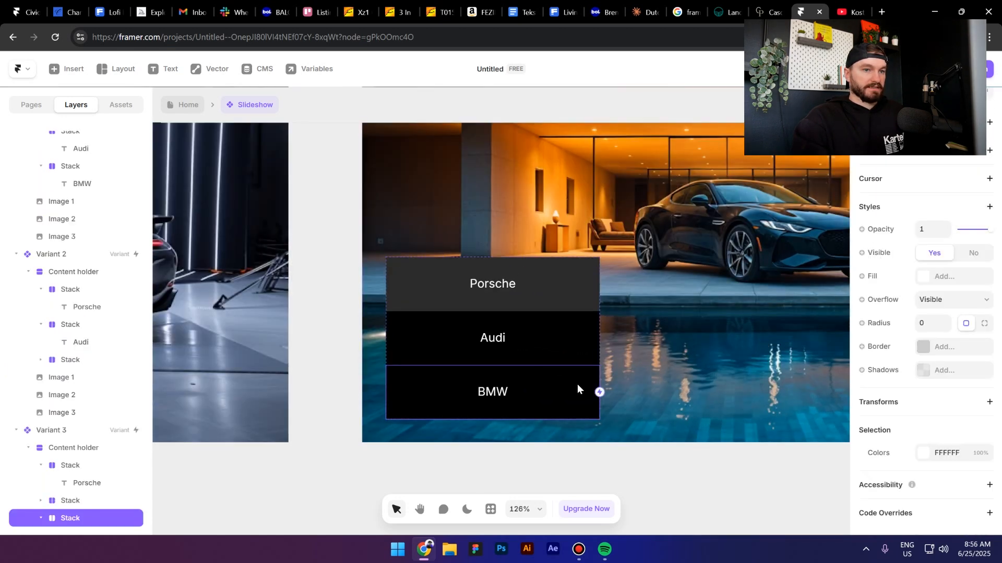
{"action": "left_click", "coordinate": [944, 275]}
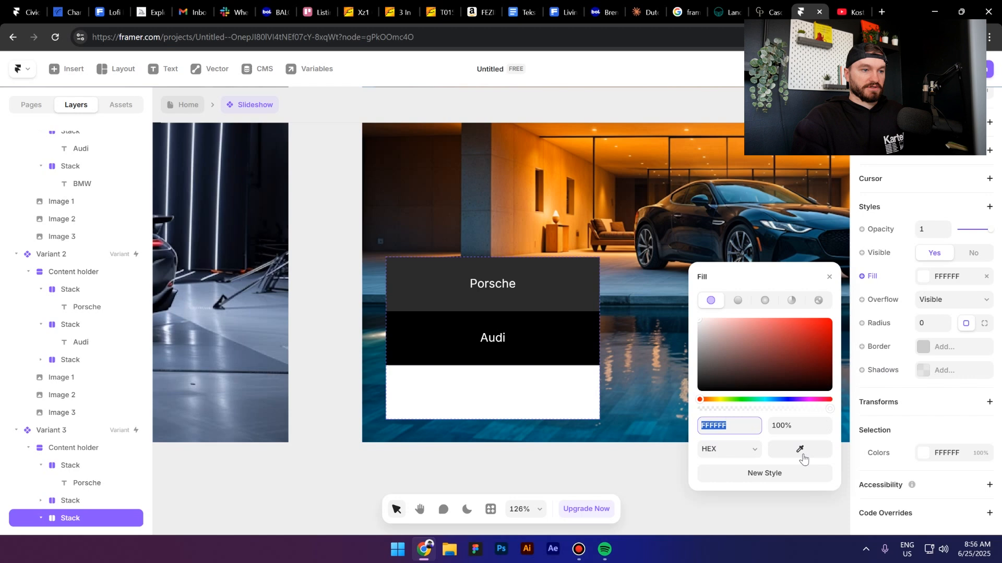
{"action": "left_click", "coordinate": [798, 449]}
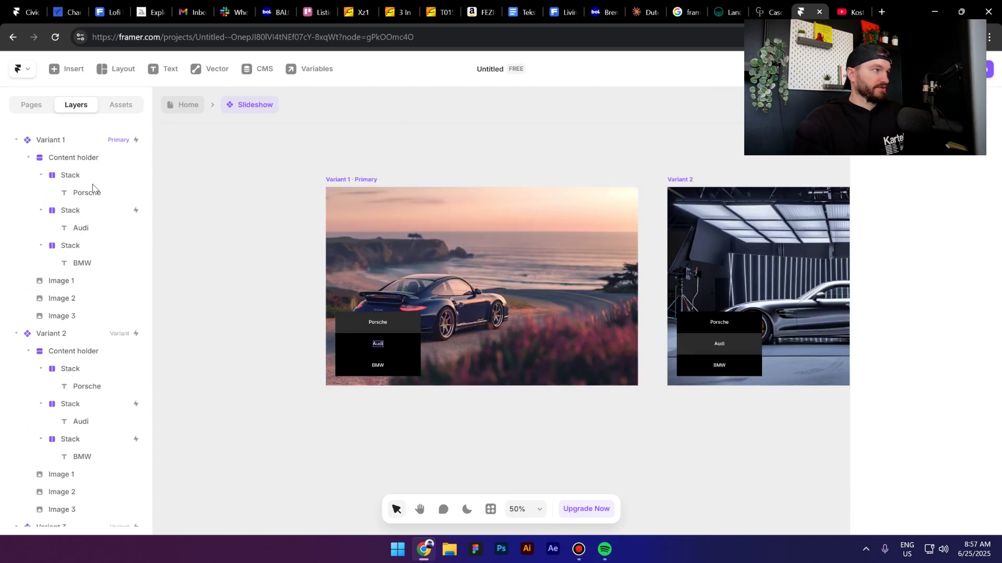
- Set Variant 1's Content holder width to Fill with a Max Width of 400
{"action": "left_click", "coordinate": [73, 158]}
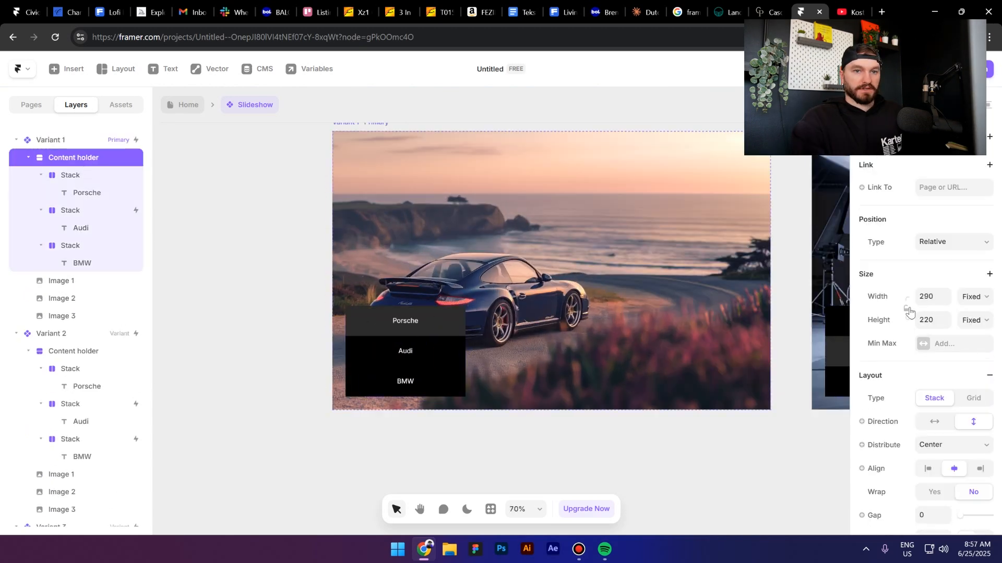
{"action": "left_click", "coordinate": [972, 295]}
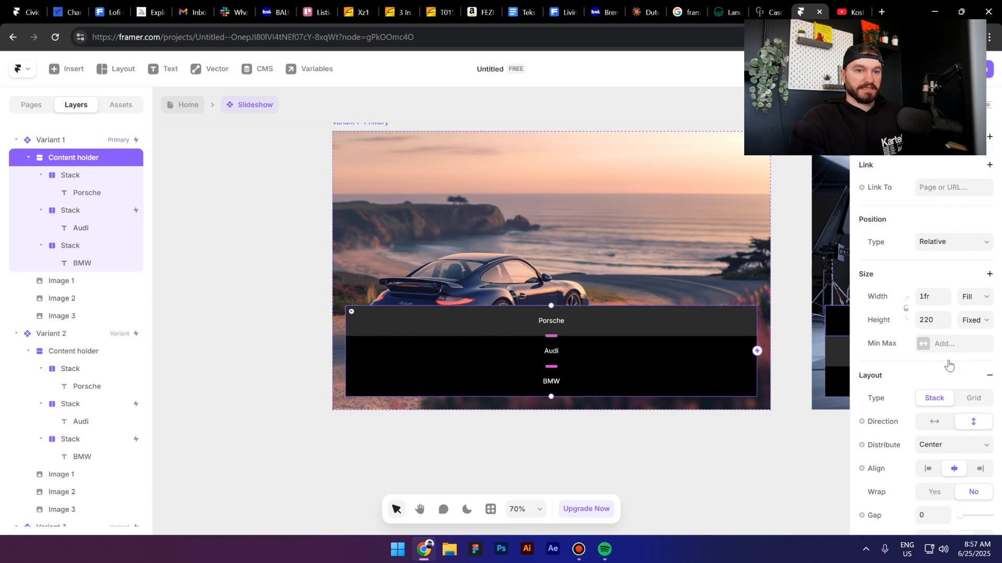
{"action": "left_click", "coordinate": [944, 343]}
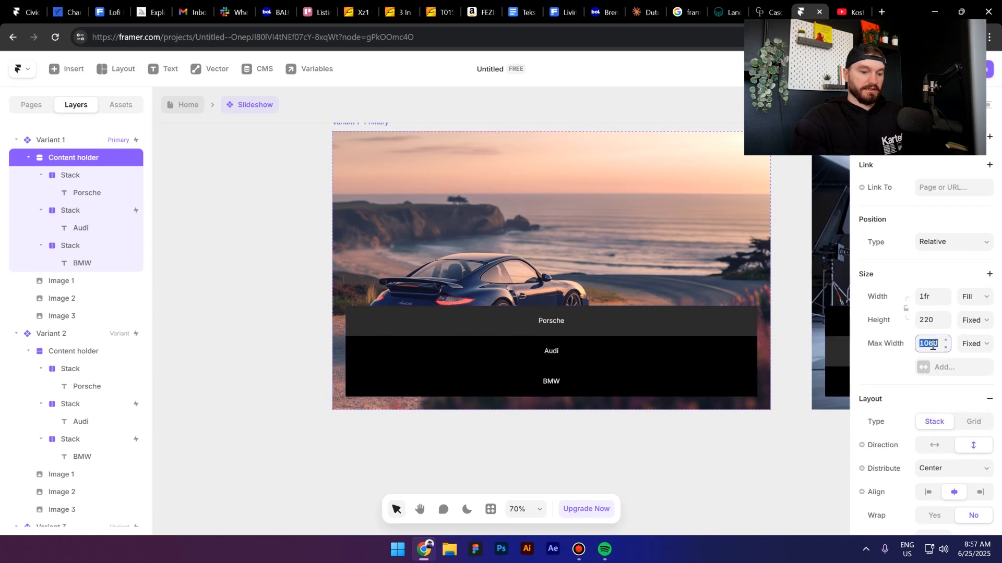
{"action": "type", "text": "400"}
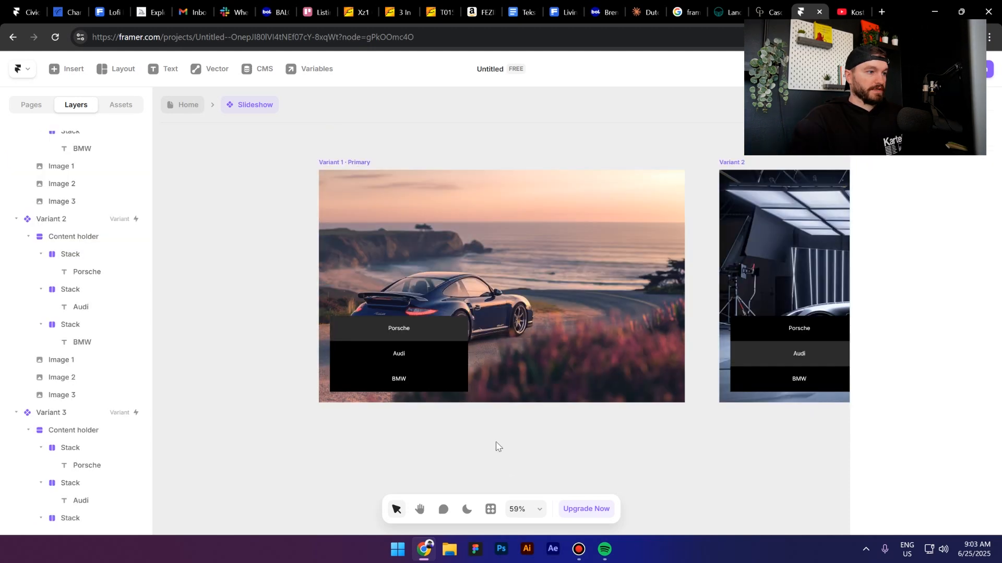
- In Variant 1, make the Audi tab switch to Variant 2 and the BMW tab to Variant 3 on Mouse Enter
{"action": "left_click", "coordinate": [398, 354]}
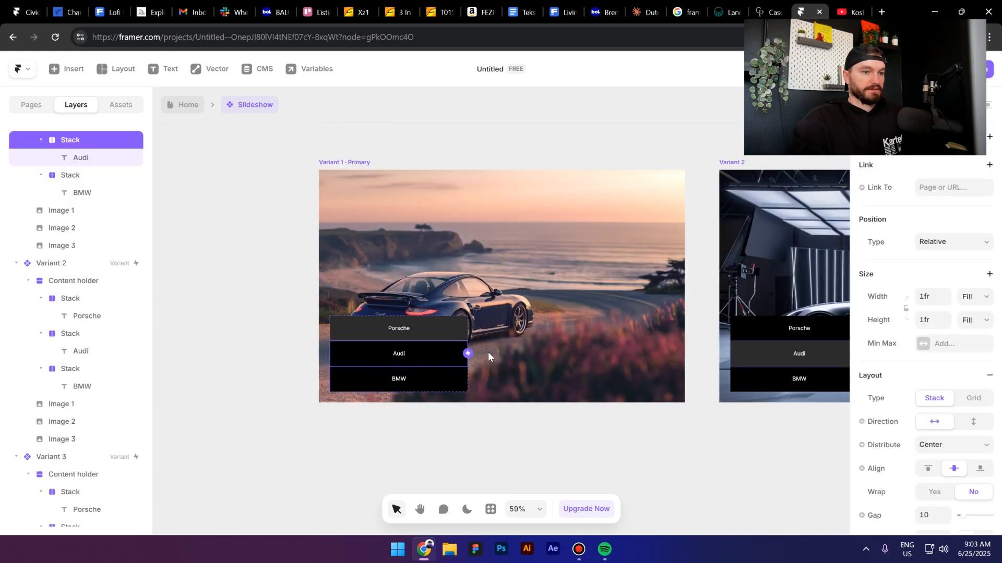
{"action": "left_click", "coordinate": [746, 343]}
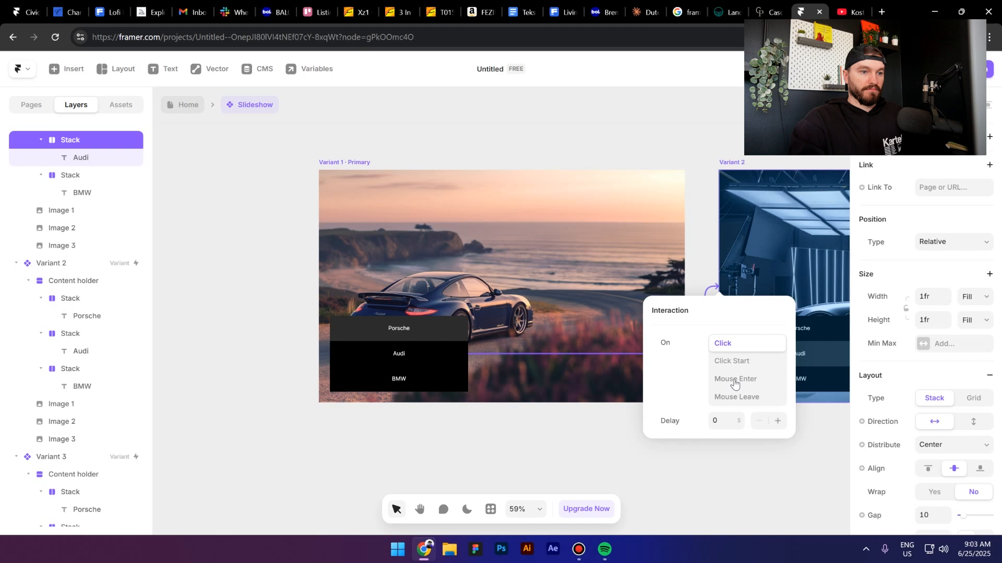
{"action": "left_click", "coordinate": [735, 379]}
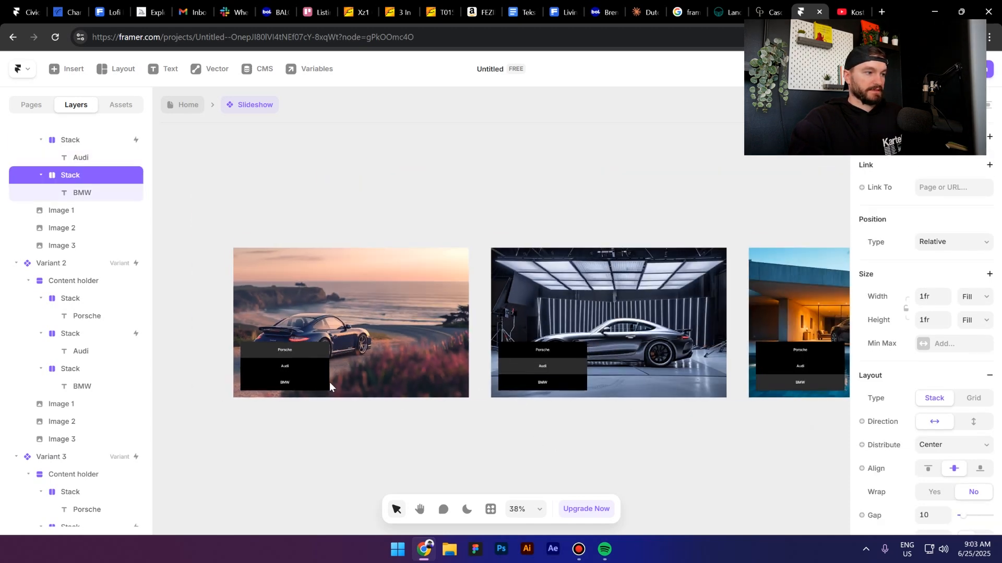
{"action": "left_click", "coordinate": [776, 380]}
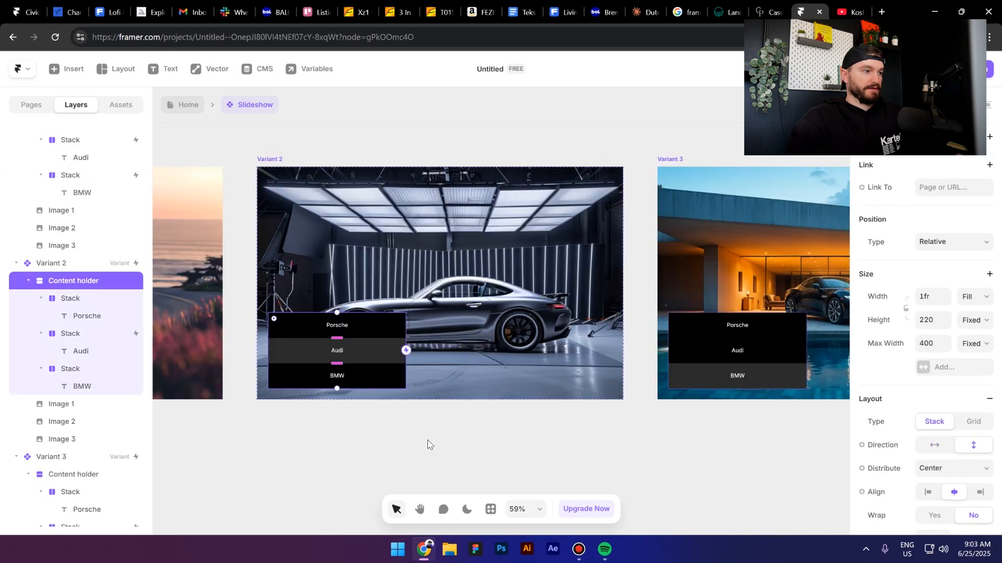
- Make Variant 2's BMW tab go to Variant 3 and Variant 3's Porsche tab back to Variant 1 on Mouse Enter
{"action": "left_click", "coordinate": [70, 369]}
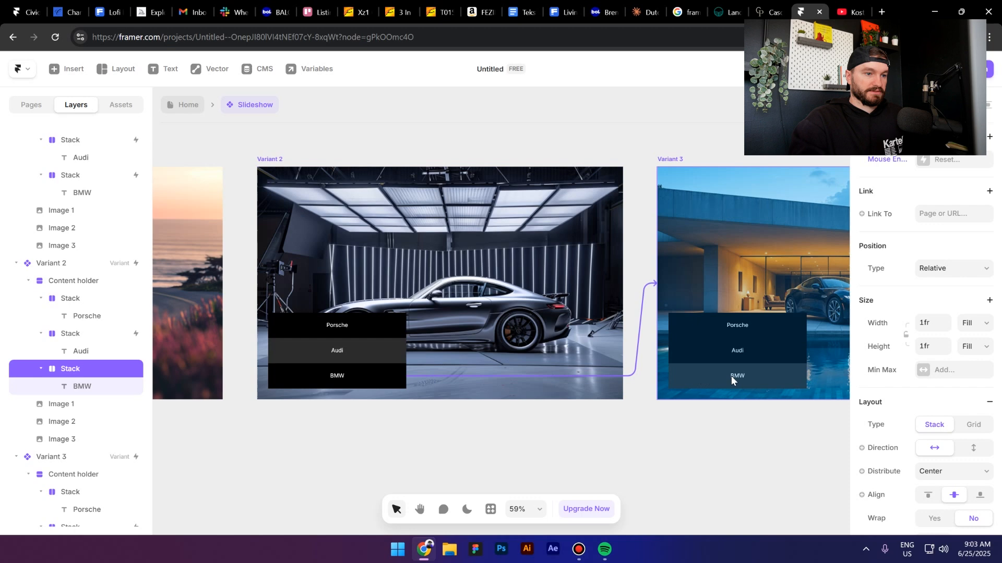
{"action": "left_click", "coordinate": [886, 159]}
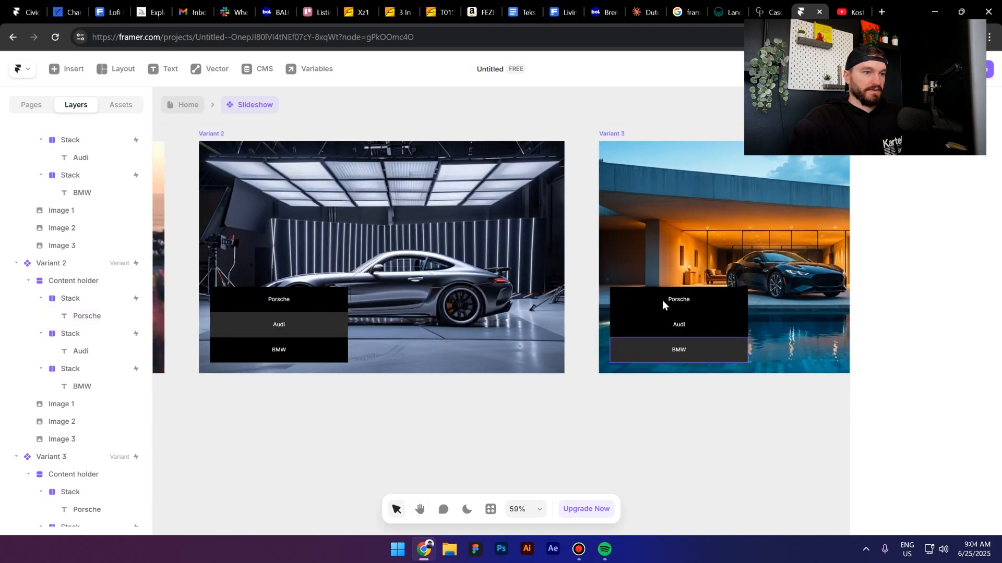
{"action": "left_click", "coordinate": [70, 491]}
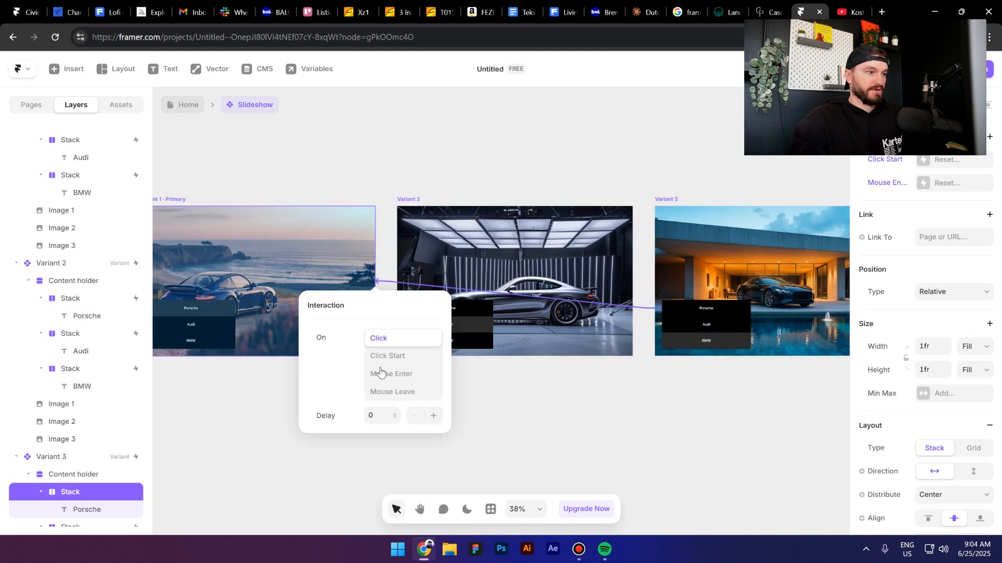
{"action": "left_click", "coordinate": [702, 289]}
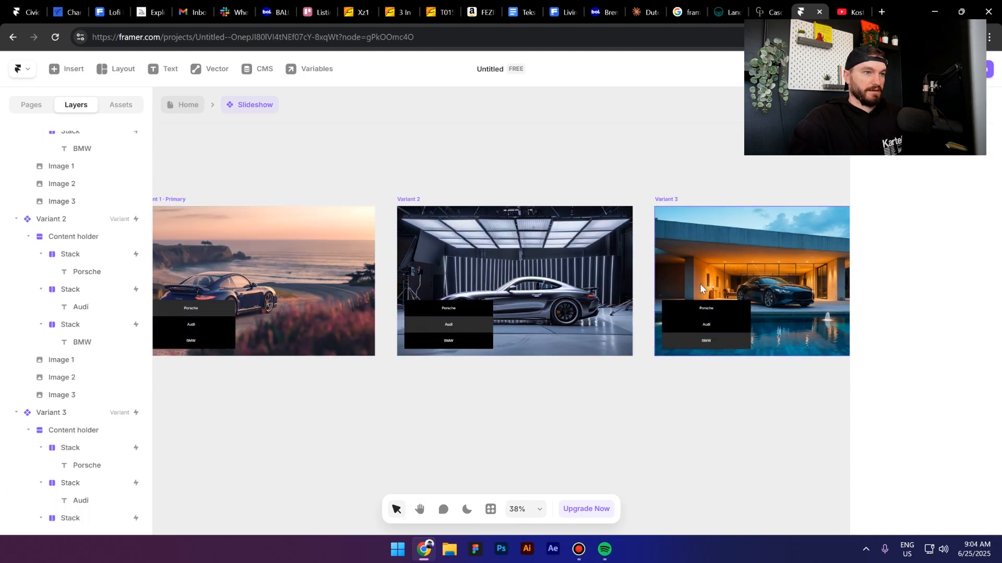
{"action": "scroll", "scroll_direction": "down", "scroll_amount": 3}
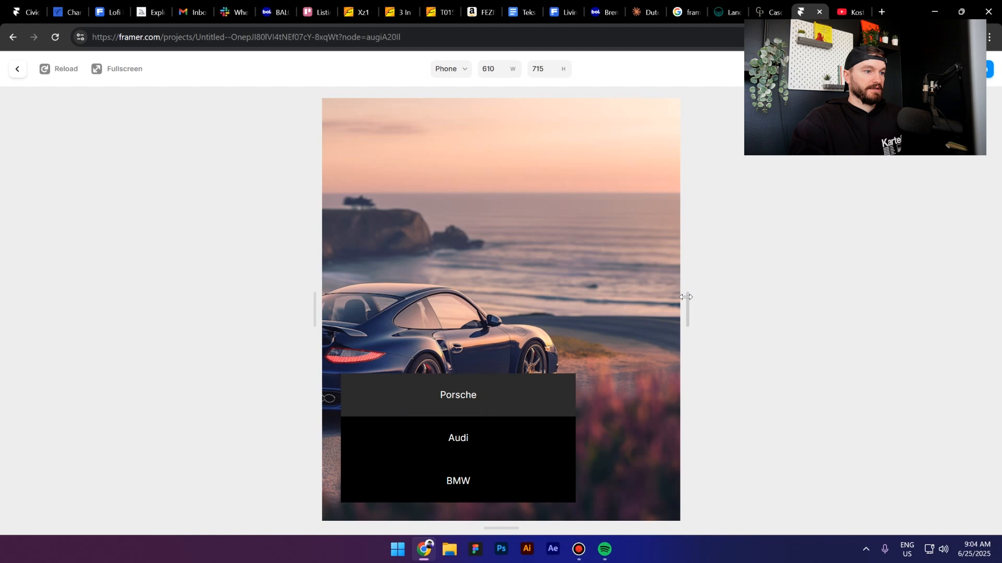
- Switch the preview from Phone to Desktop and hover the car tabs to test the fade transitions
{"action": "left_click", "coordinate": [449, 69]}
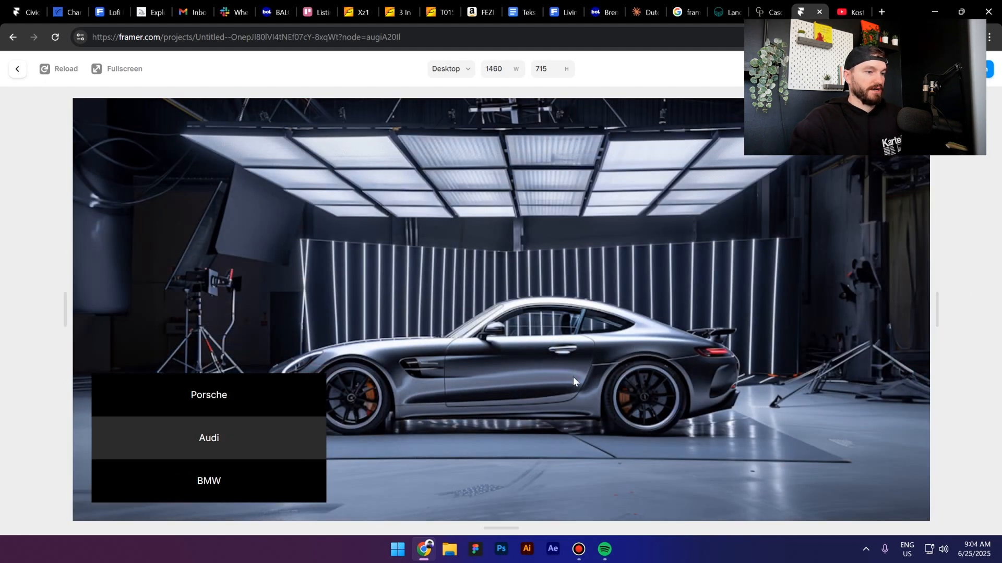
{"action": "mouse_move", "coordinate": [442, 409]}
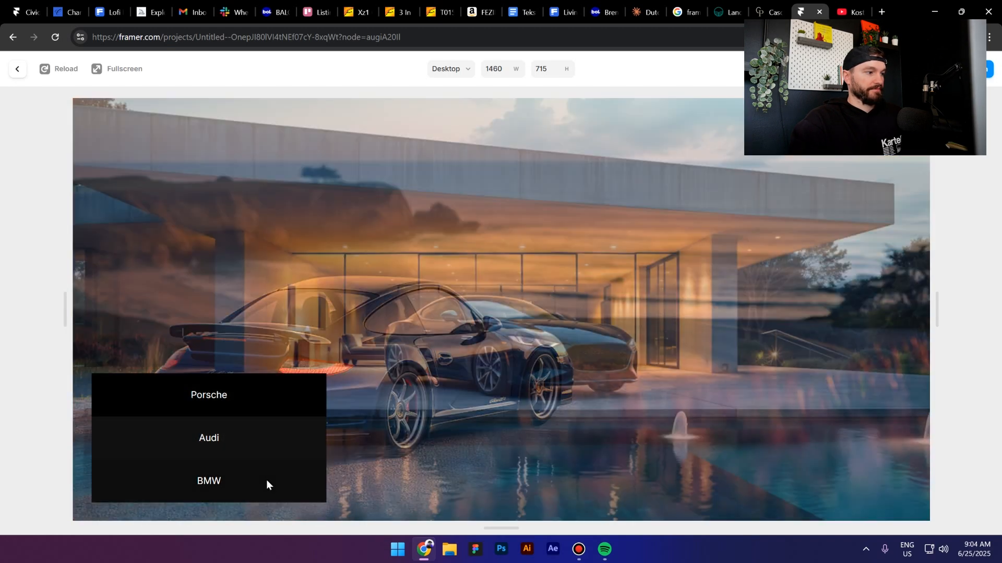
{"action": "left_click", "coordinate": [208, 480]}
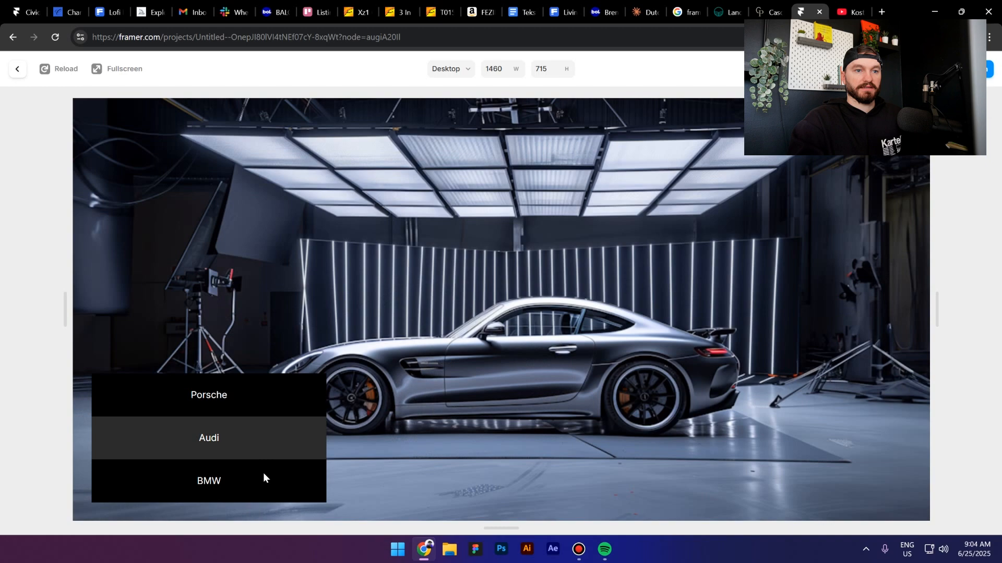